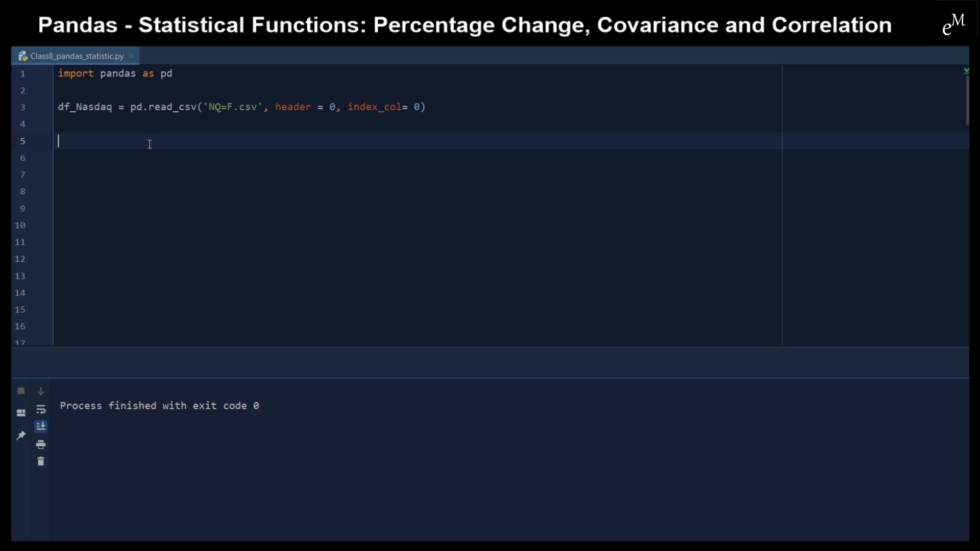
Add print(df_Nasdaq.head(10)) and run it, checking the Close column in the console output.
type("print(df_Nasdaq.head(10))")
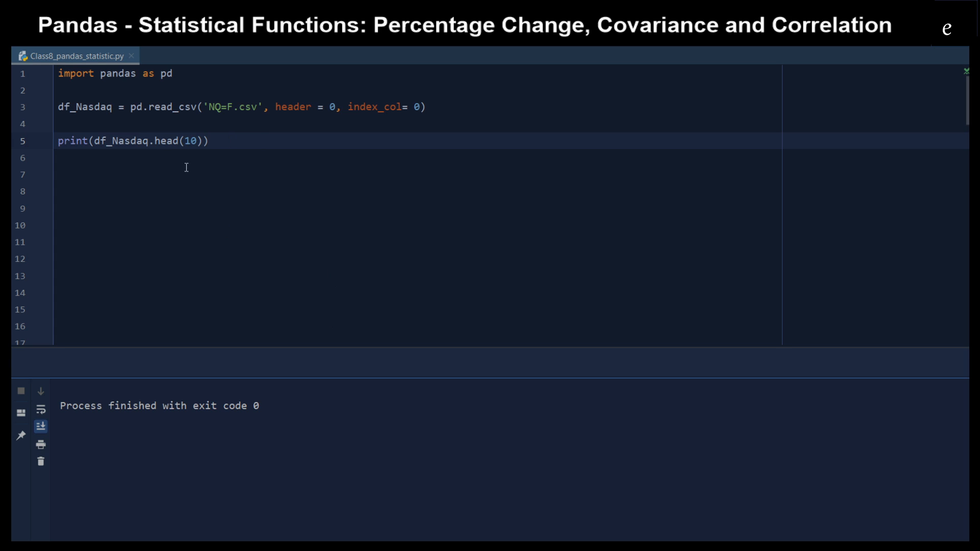
double_click(166, 141)
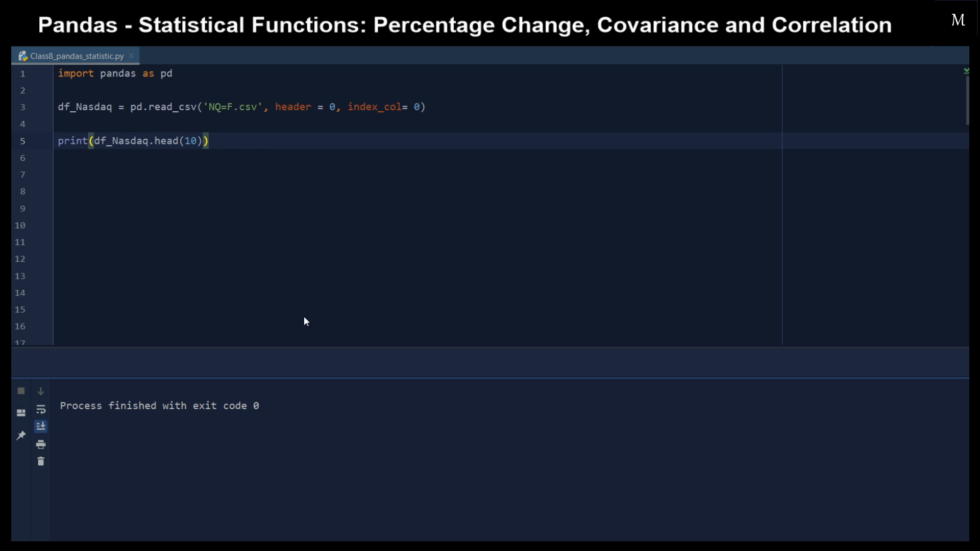
mouse_move(305, 324)
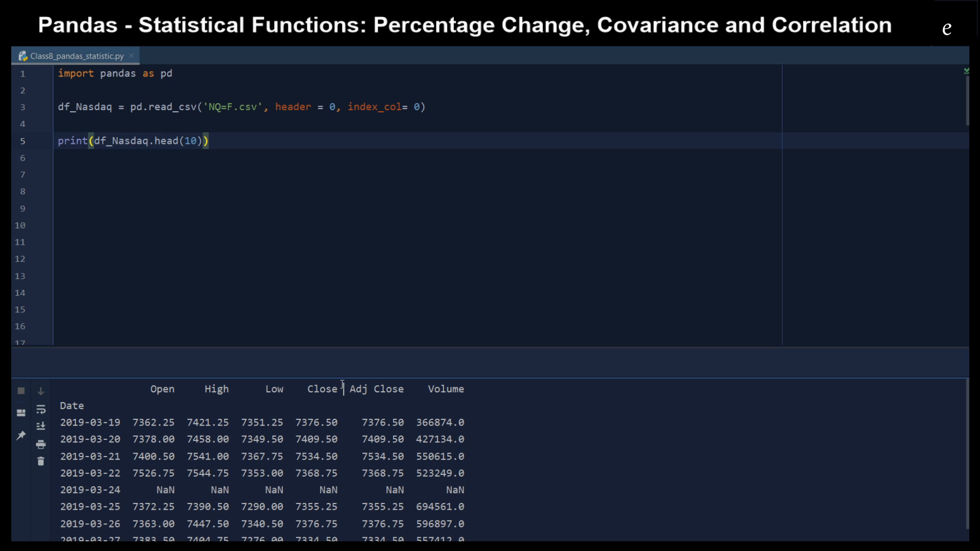
double_click(322, 389)
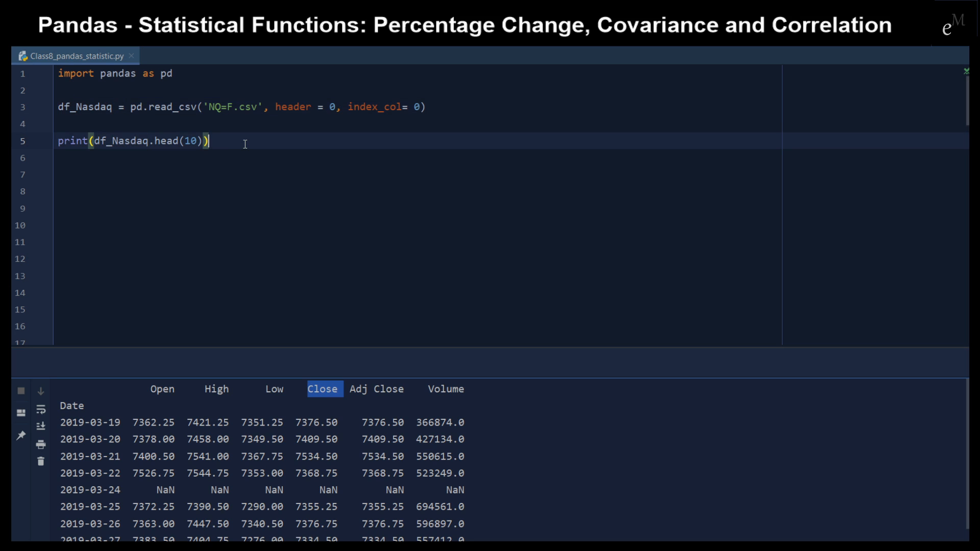
Write df_Nasdaq_Pctchange_close = df_Nasdaq.loc[:, 'Close'] on line 7.
type("df_Nasdaq_")
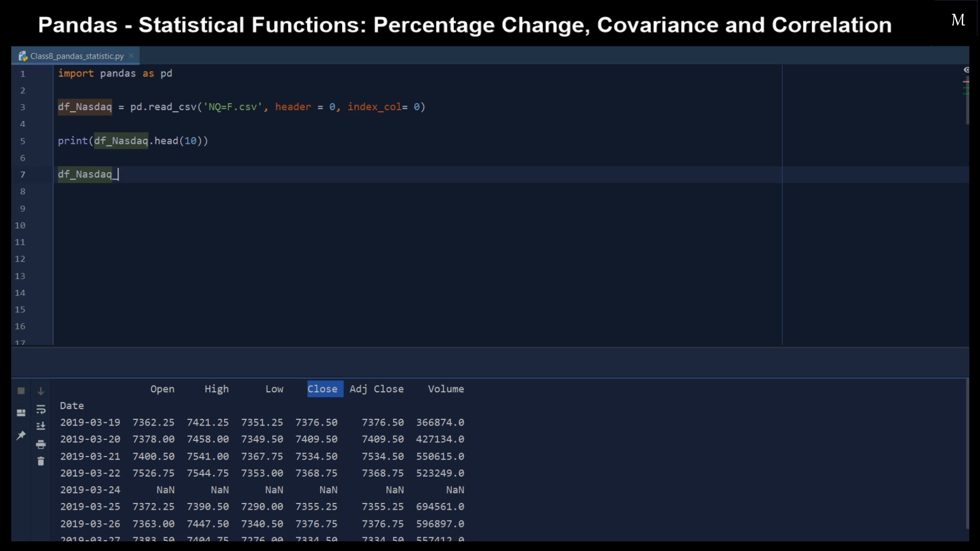
type("per_")
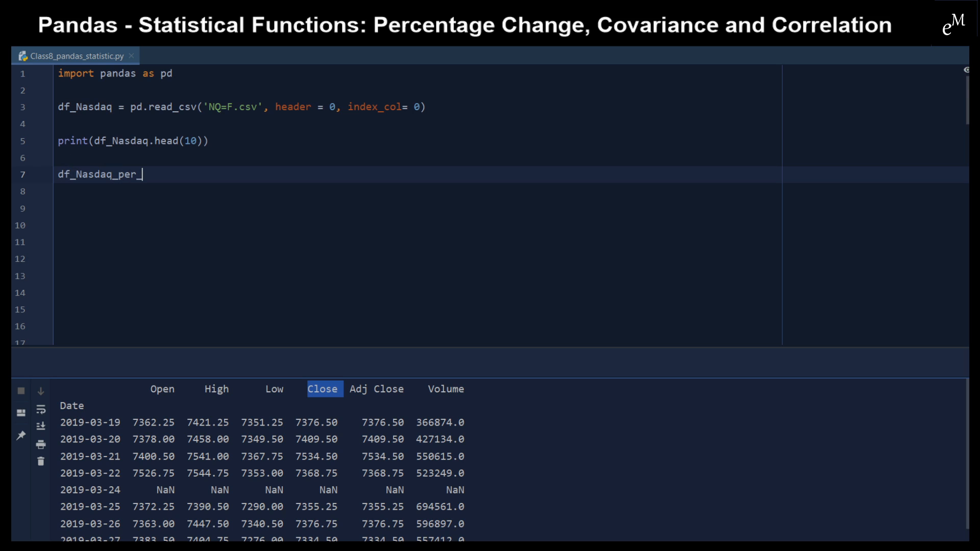
type("change")
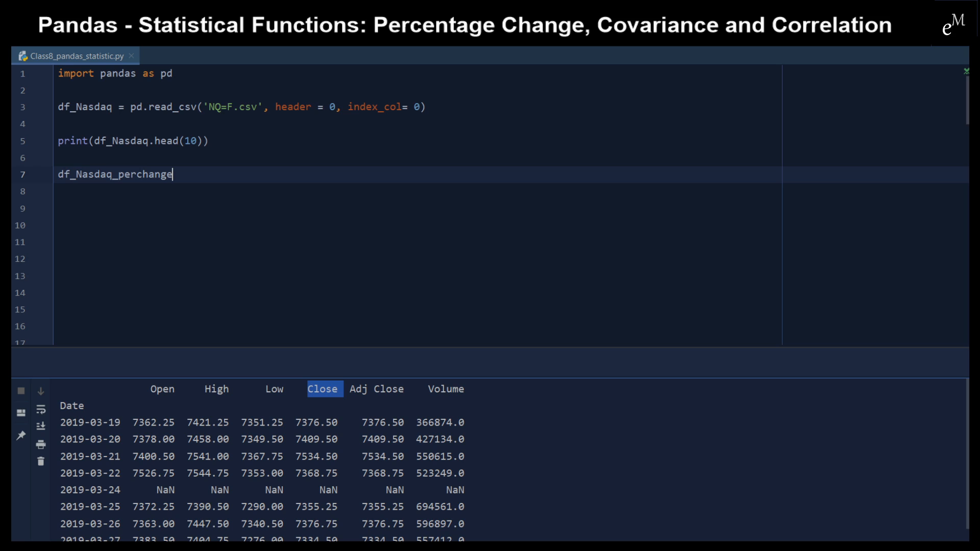
type("_close")
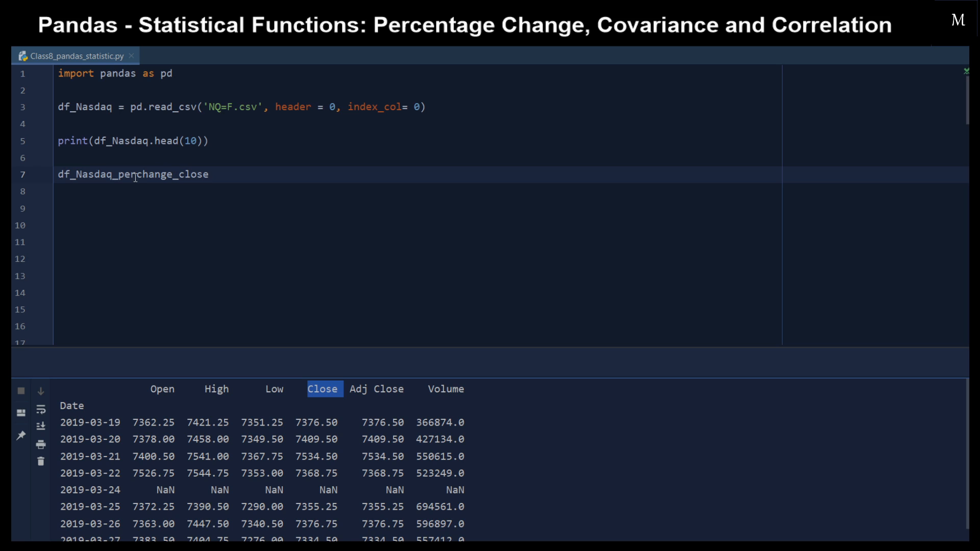
type("Pct")
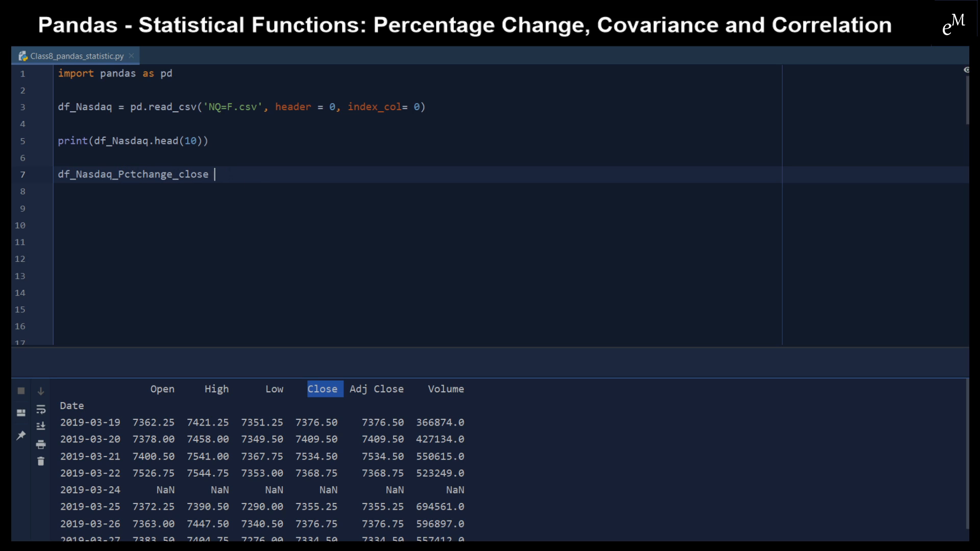
type("=")
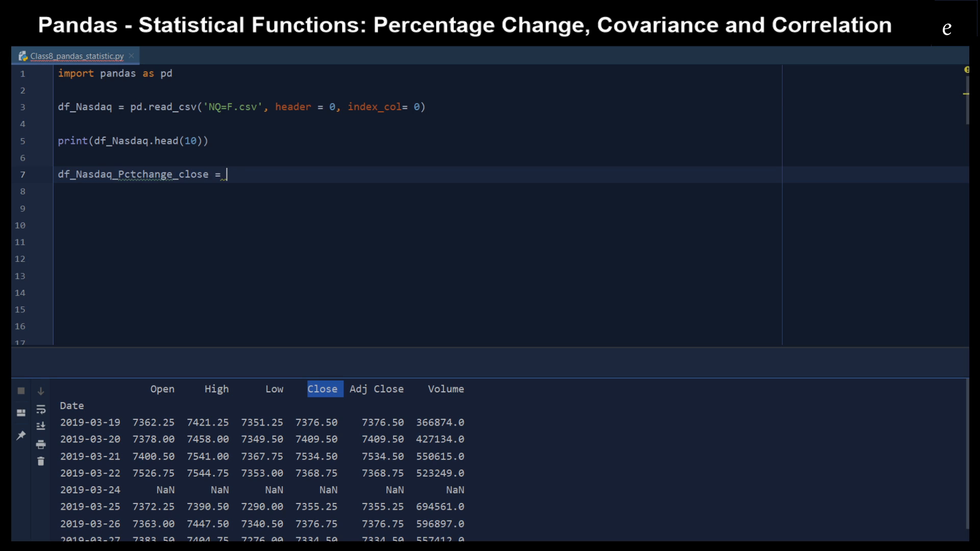
type("df_Nasdaq")
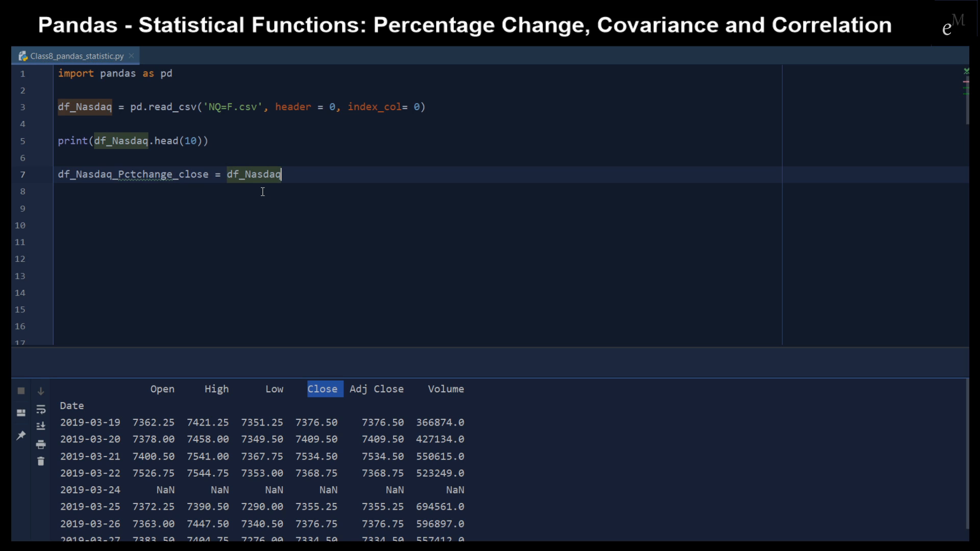
type(".1")
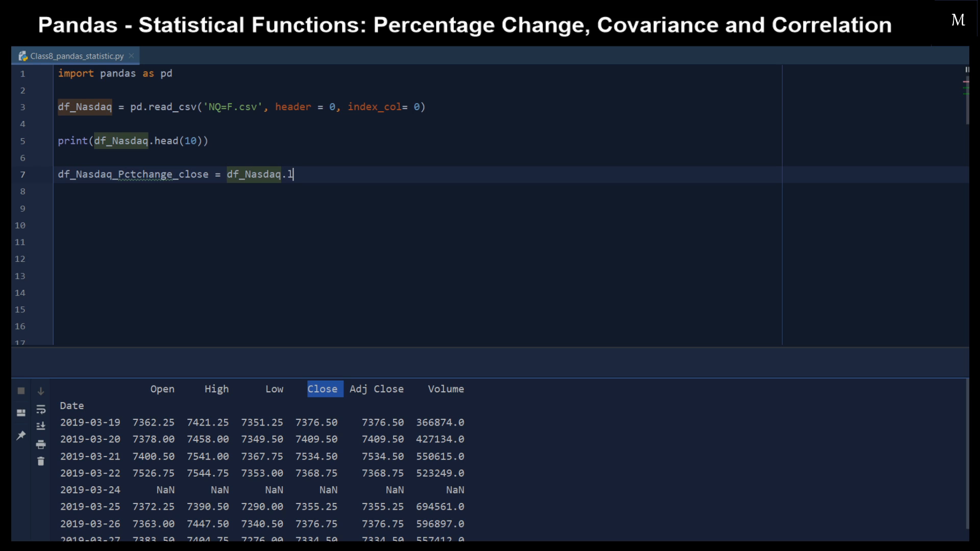
type("loc[")
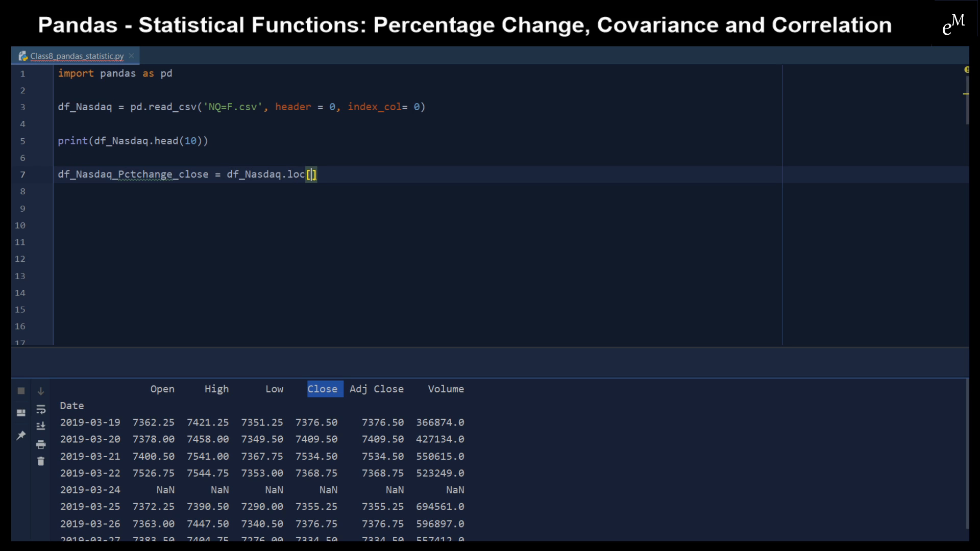
type(":, 'Cl")
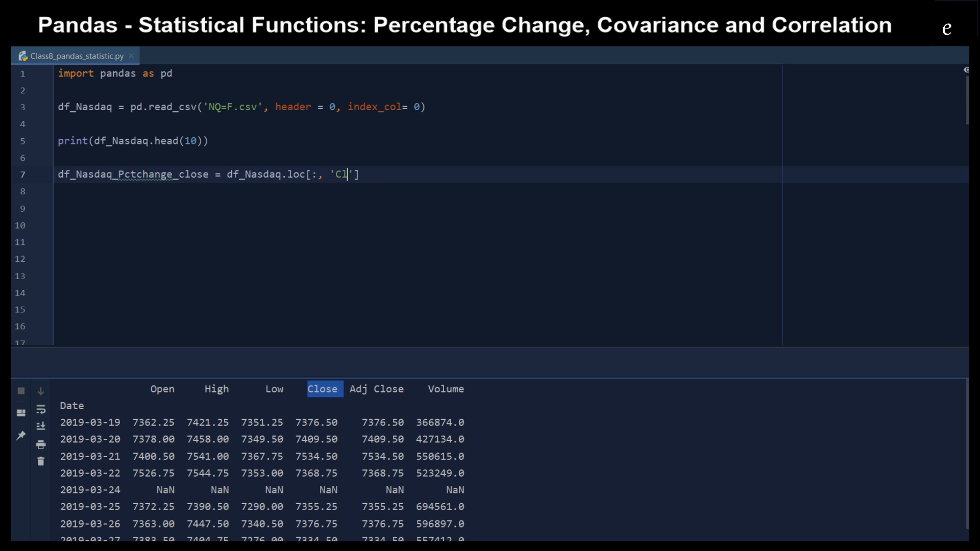
type("lose")
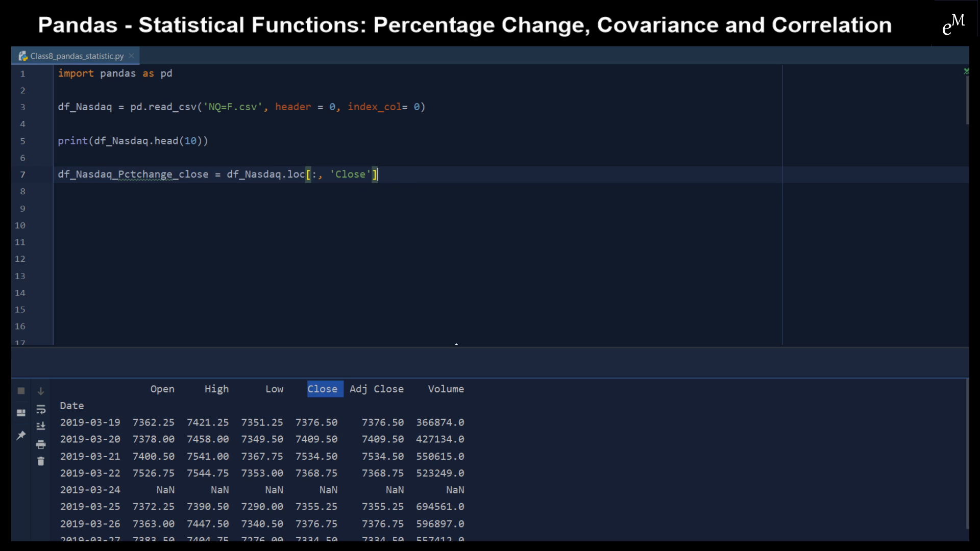
scroll("down", 3)
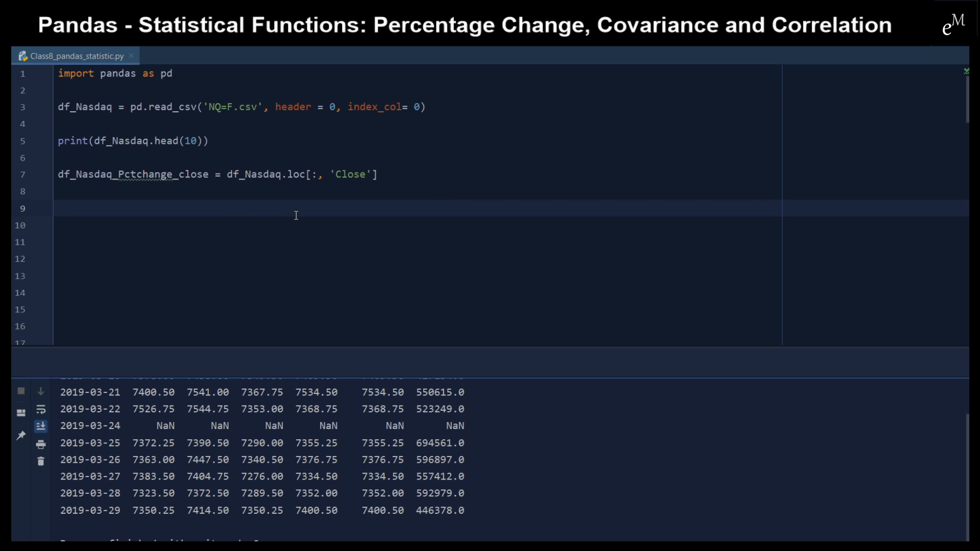
Write df_Nasdaq['% Change'] = df_Nasdaq_Pctchange_close.pct_change() on line 9.
type("df_Nasdaq")
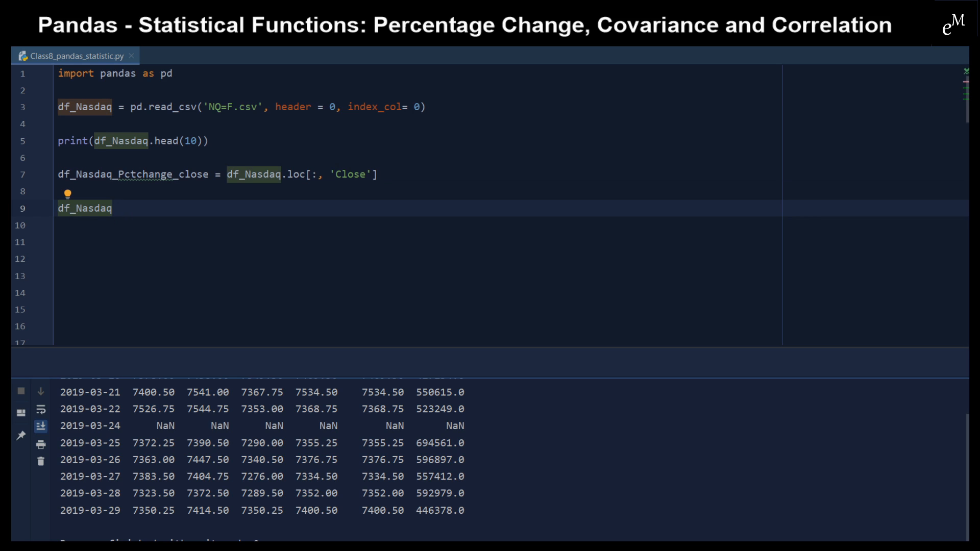
type("[]")
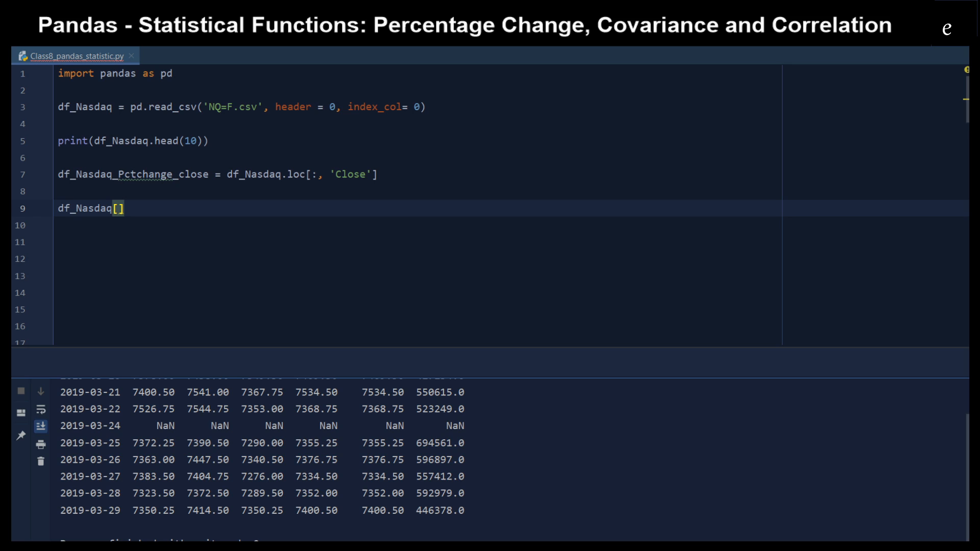
type("'% Change'")
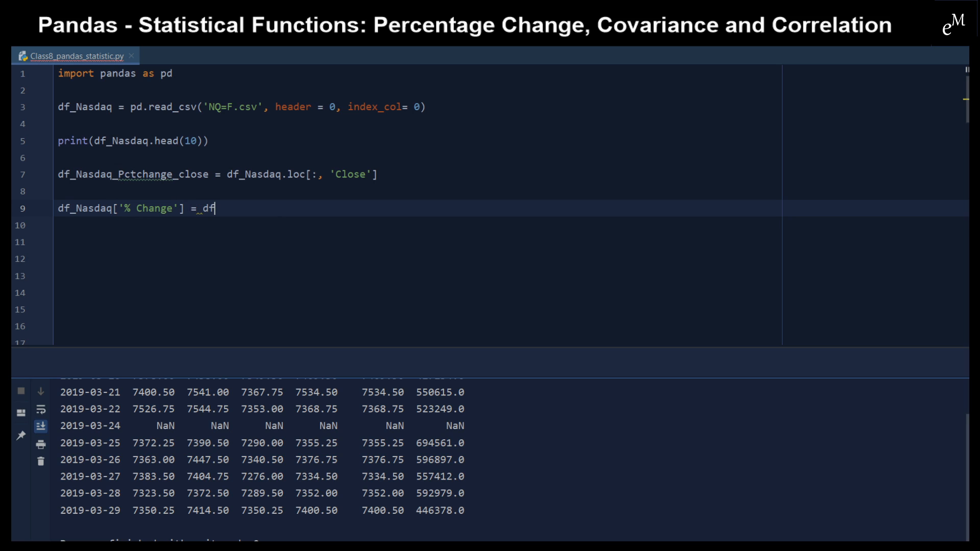
type("_")
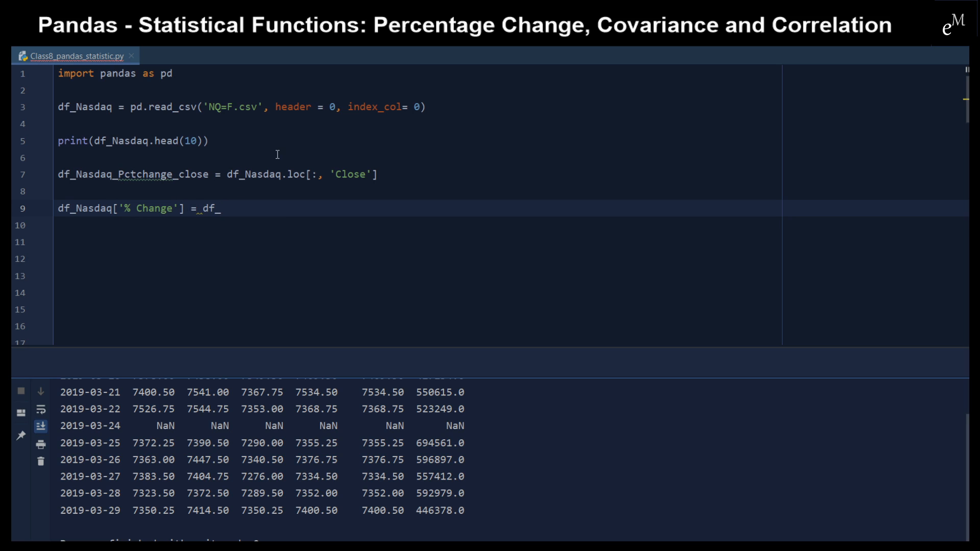
double_click(133, 174)
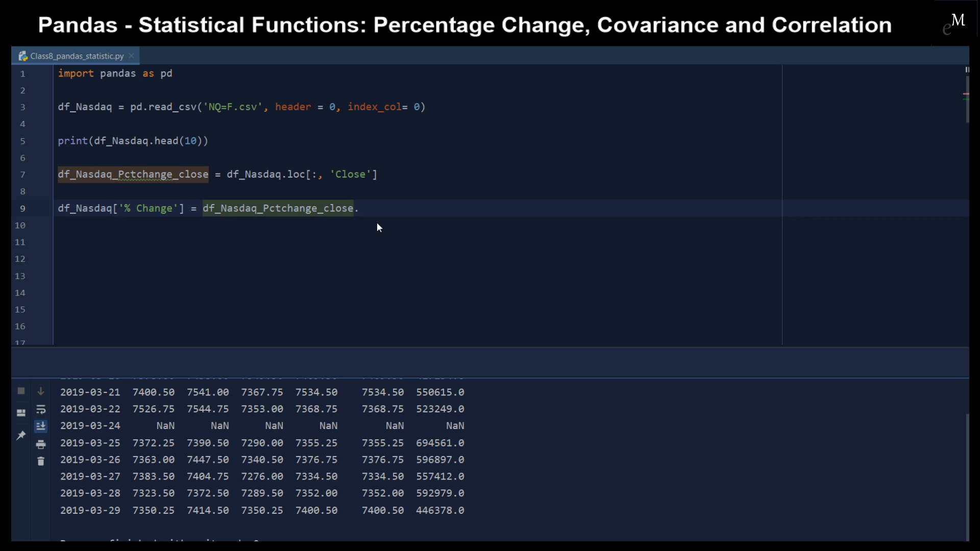
type("pct_")
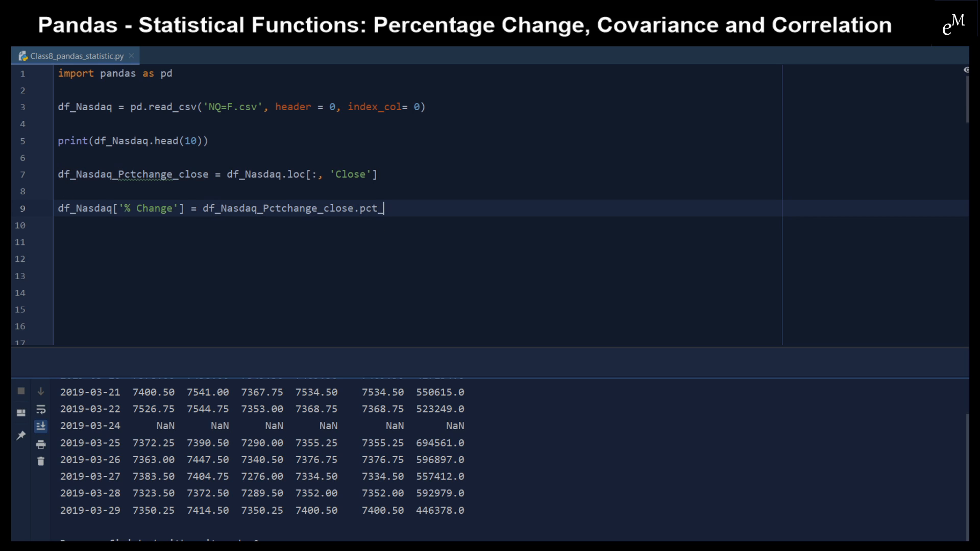
type("change()")
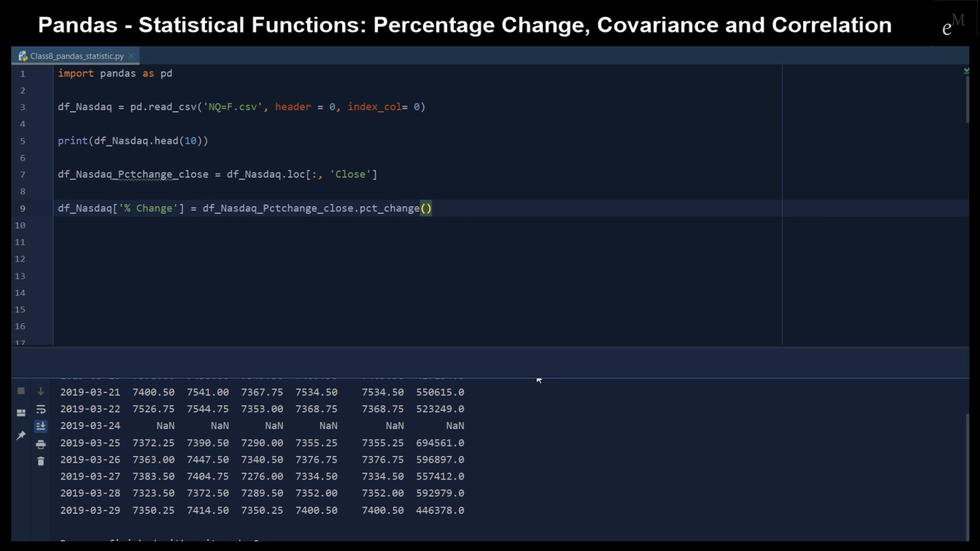
mouse_move(463, 303)
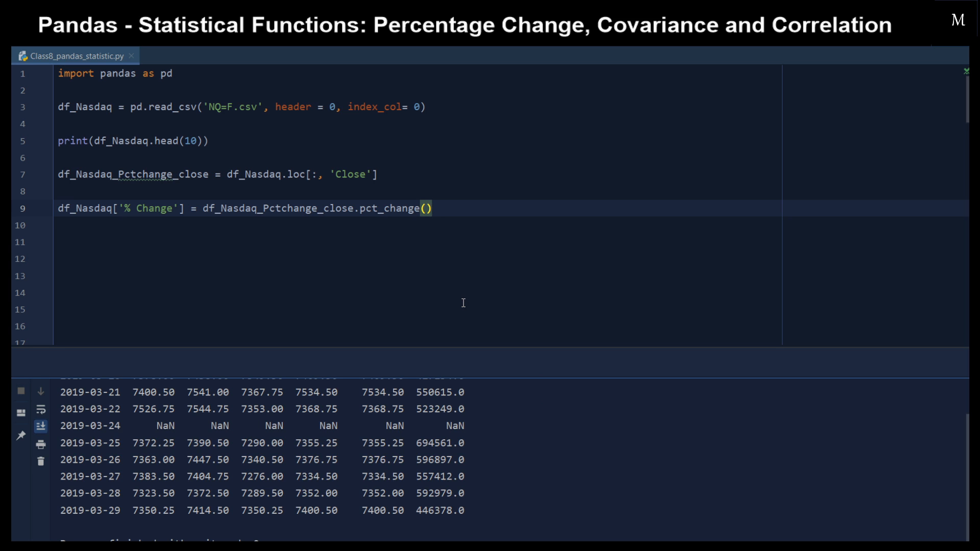
Change line 5 to head(5) and add print(df_Nasdaq.head(10)) on line 11 after the % Change column.
left_click(194, 141)
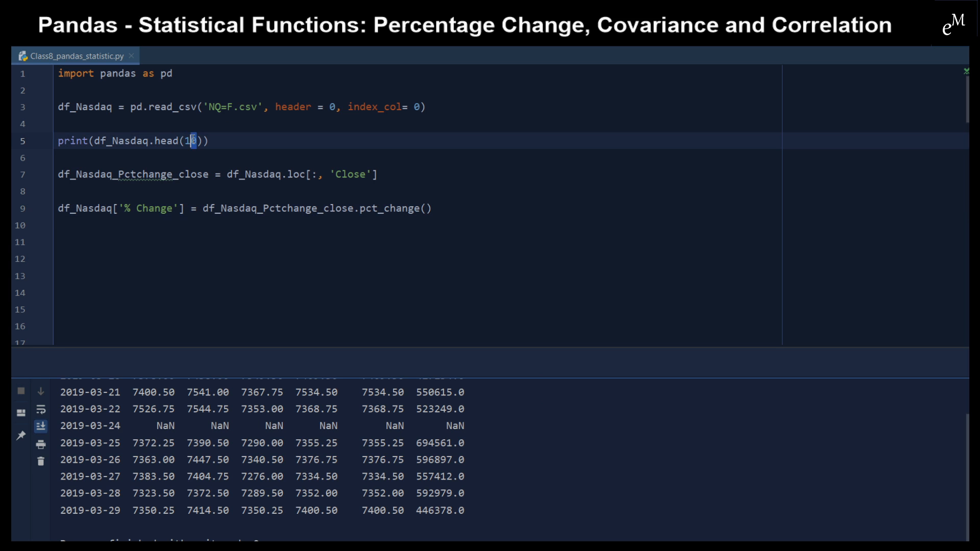
key("Backspace")
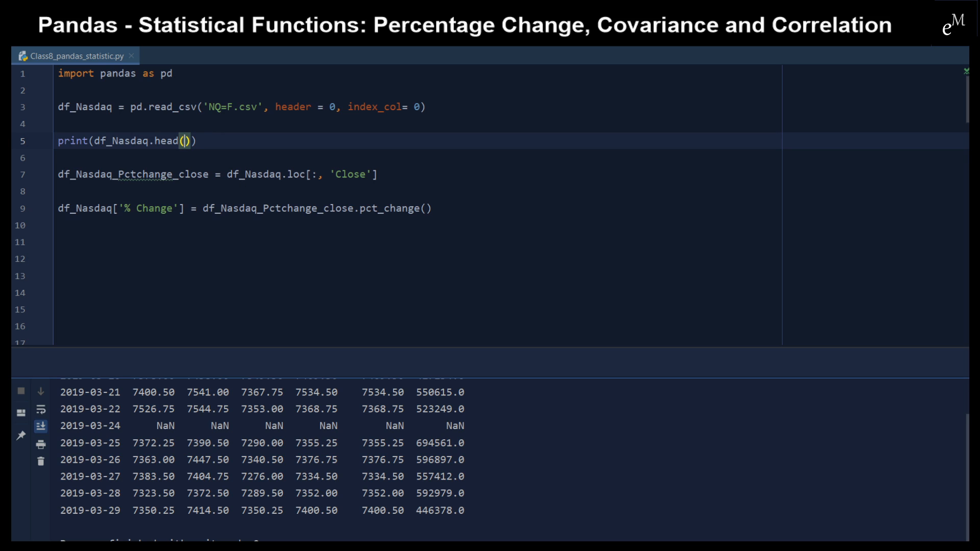
type("5")
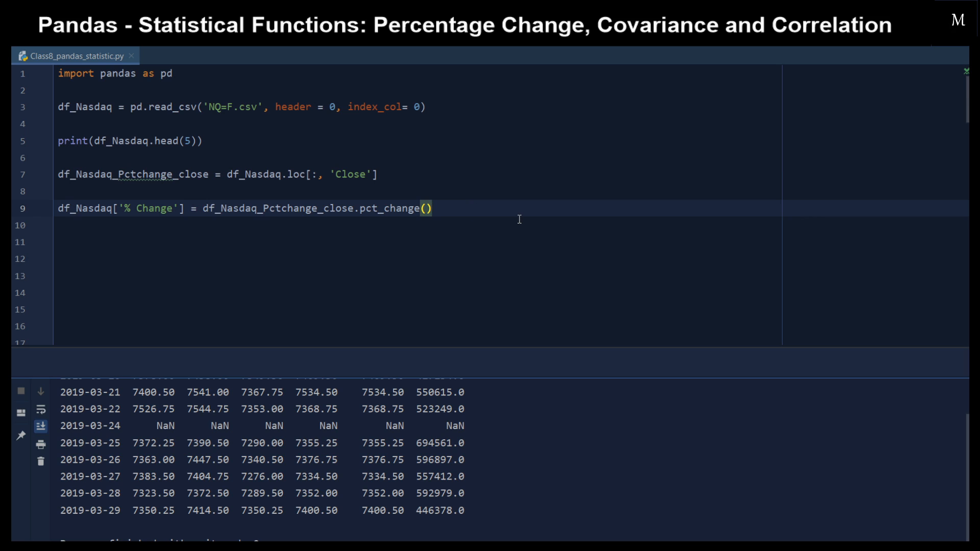
type("print(df_Nasdaq.head(5))")
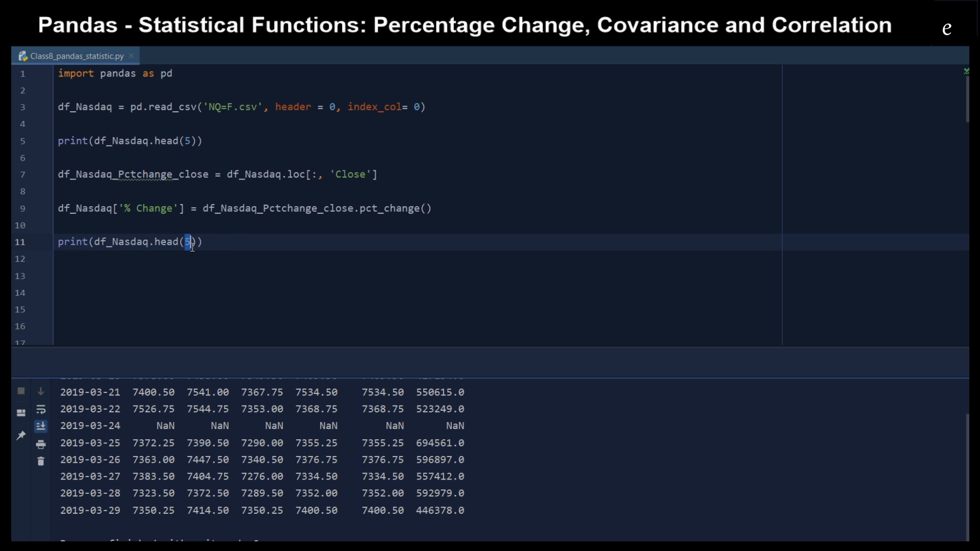
type("10")
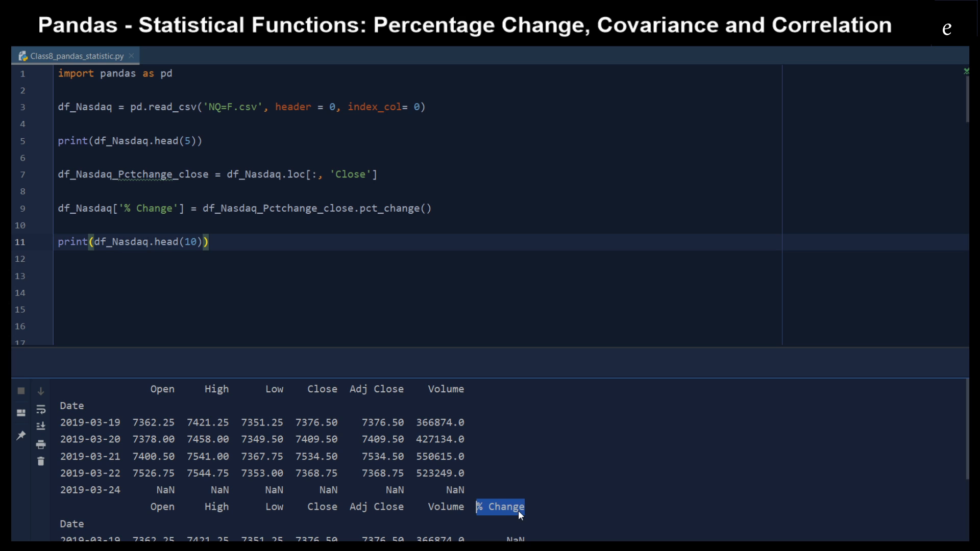
Compare % Change values (0.004474, 0.000000, -0.001832) with Close 7355.25 and NaN in the console.
scroll("down", 3)
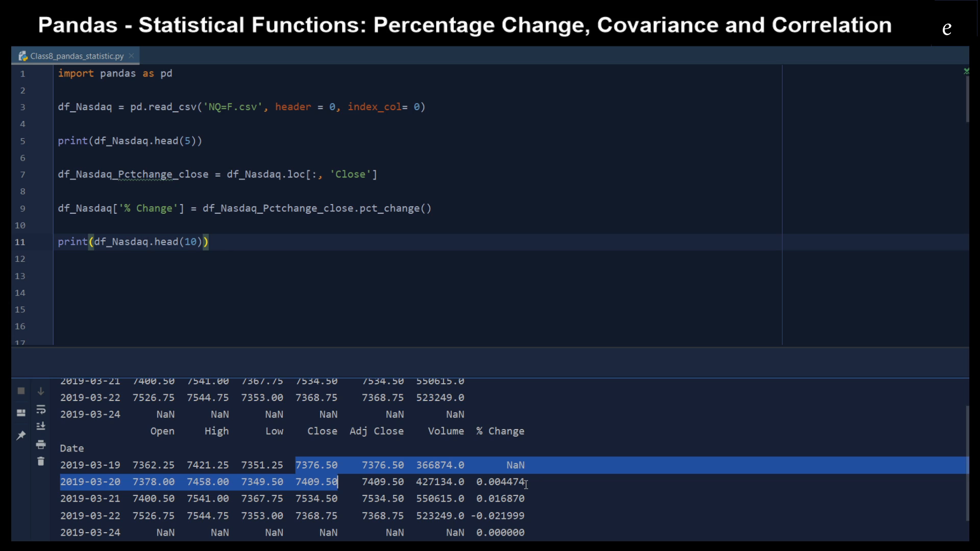
scroll("down", 3)
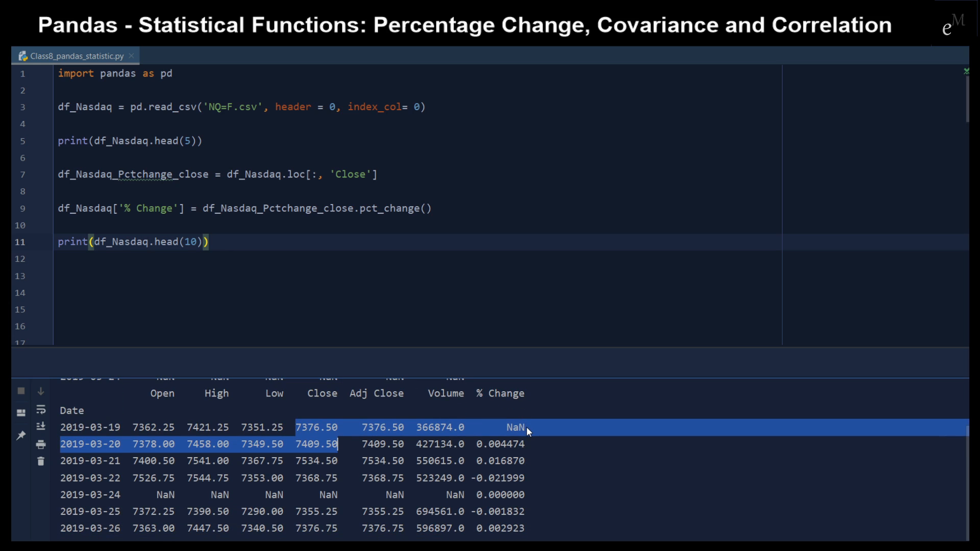
mouse_move(338, 432)
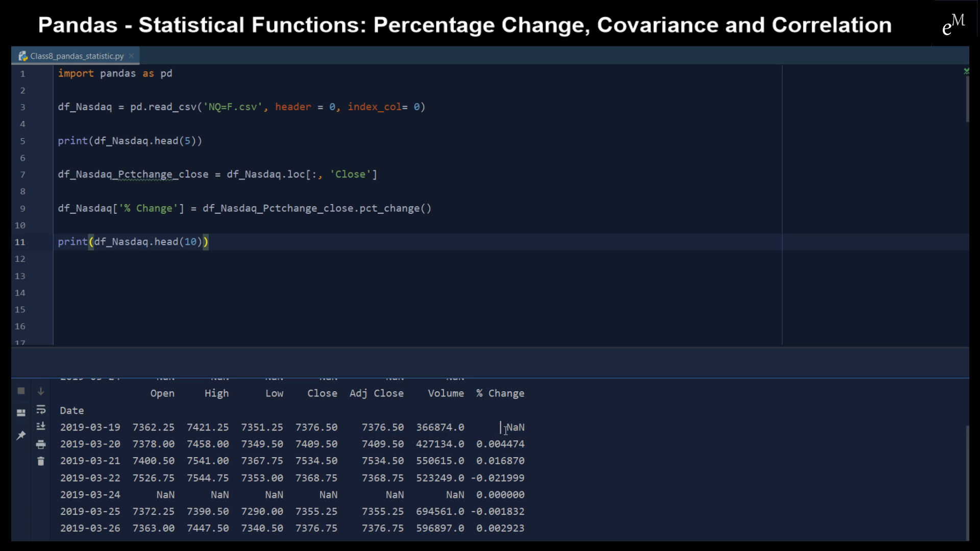
double_click(514, 428)
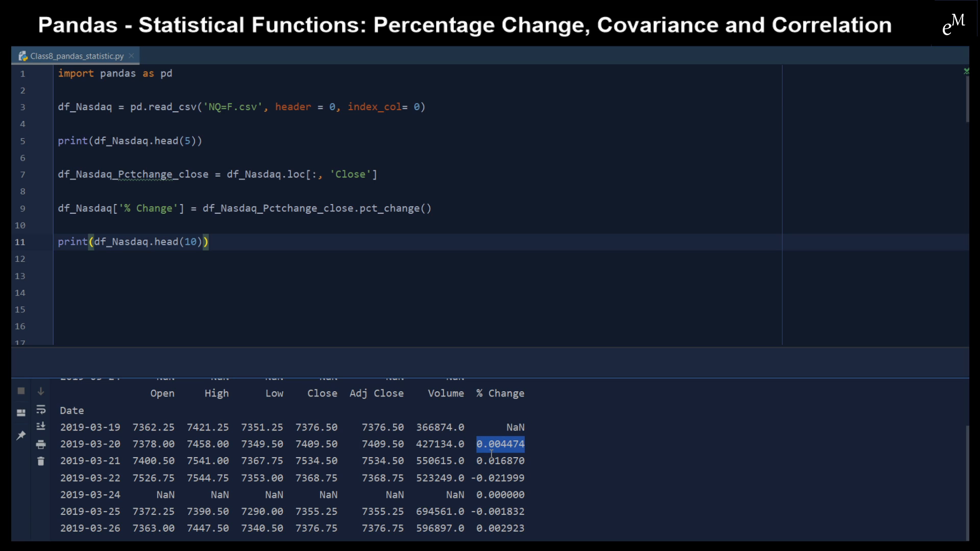
mouse_move(312, 438)
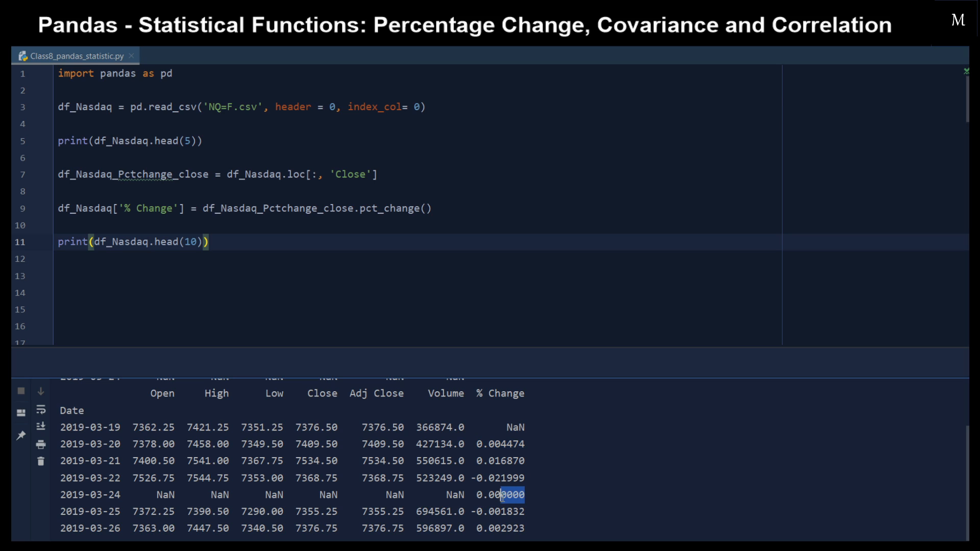
double_click(499, 494)
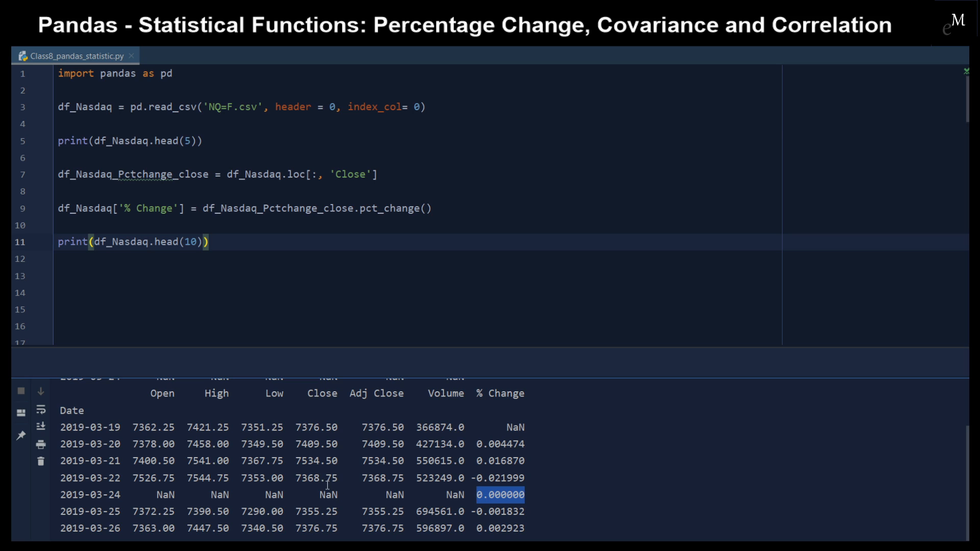
scroll("down", 3)
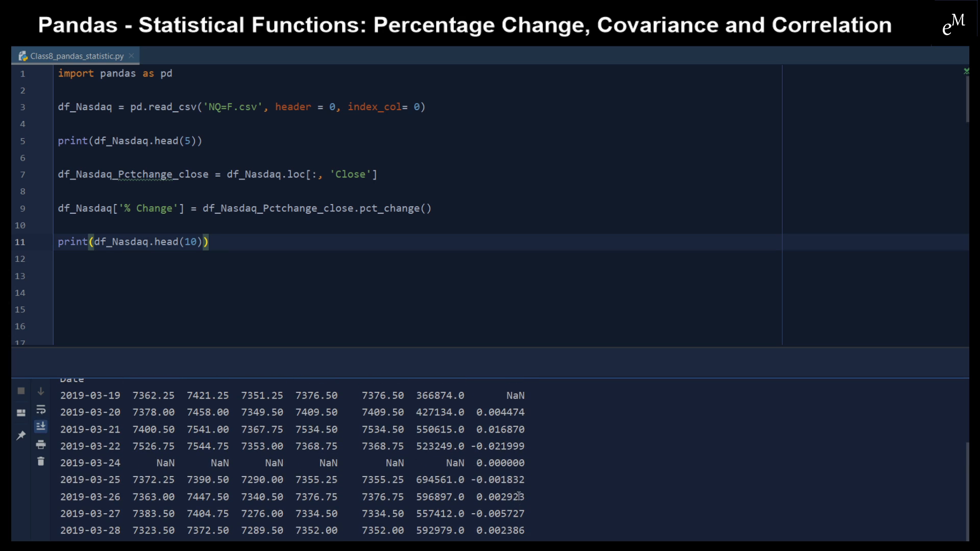
double_click(500, 463)
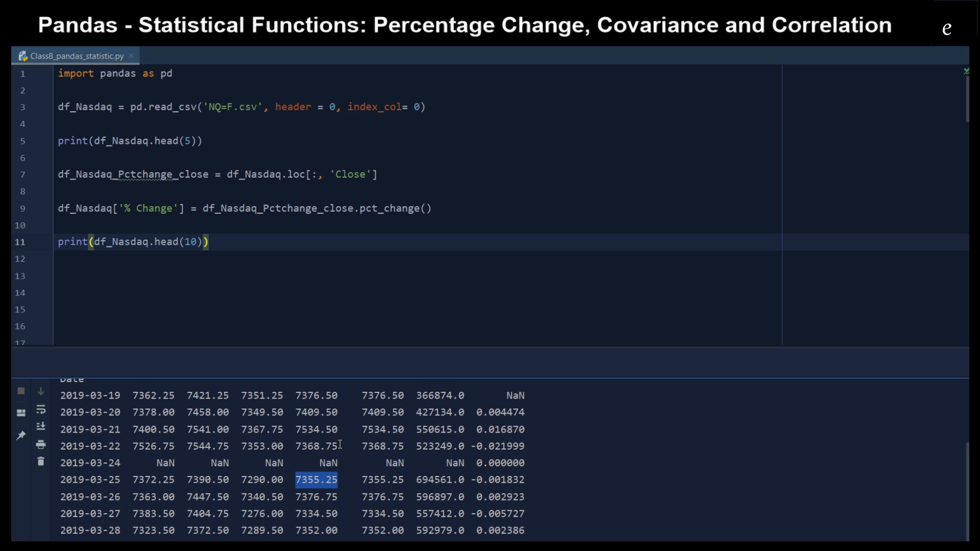
left_click(327, 463)
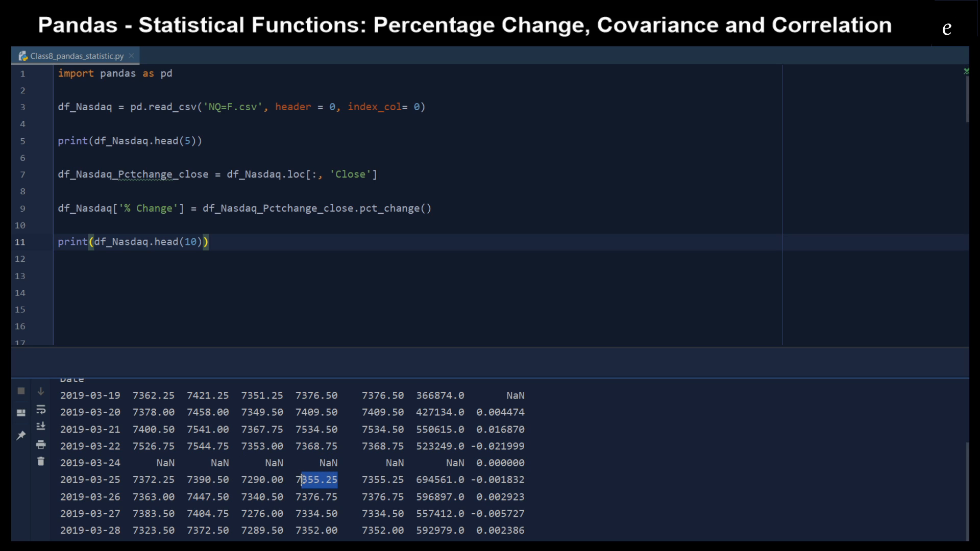
left_click(315, 446)
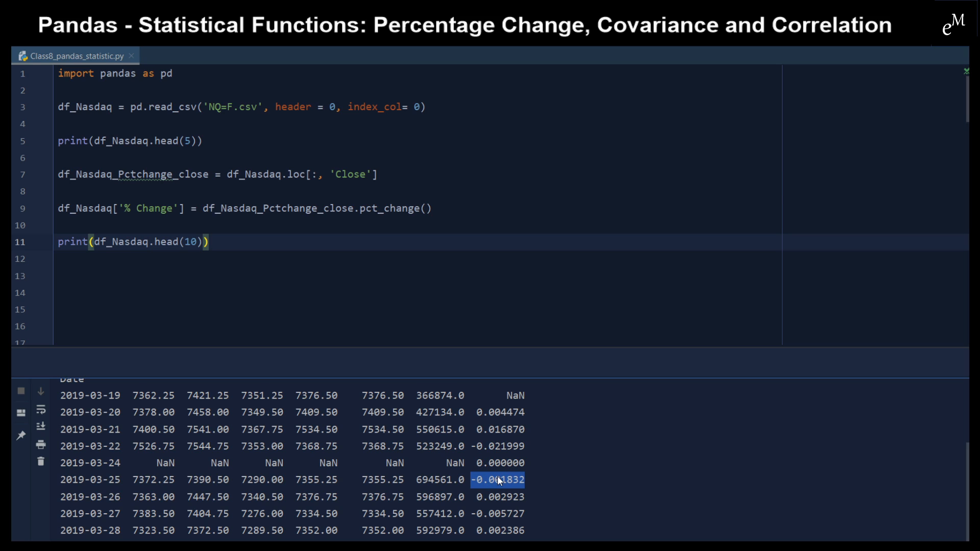
mouse_move(333, 463)
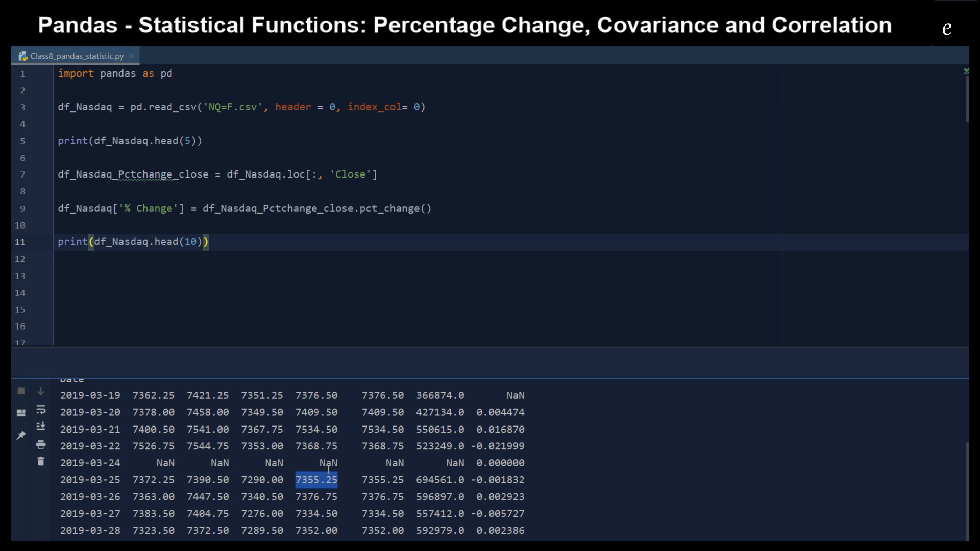
left_click(330, 464)
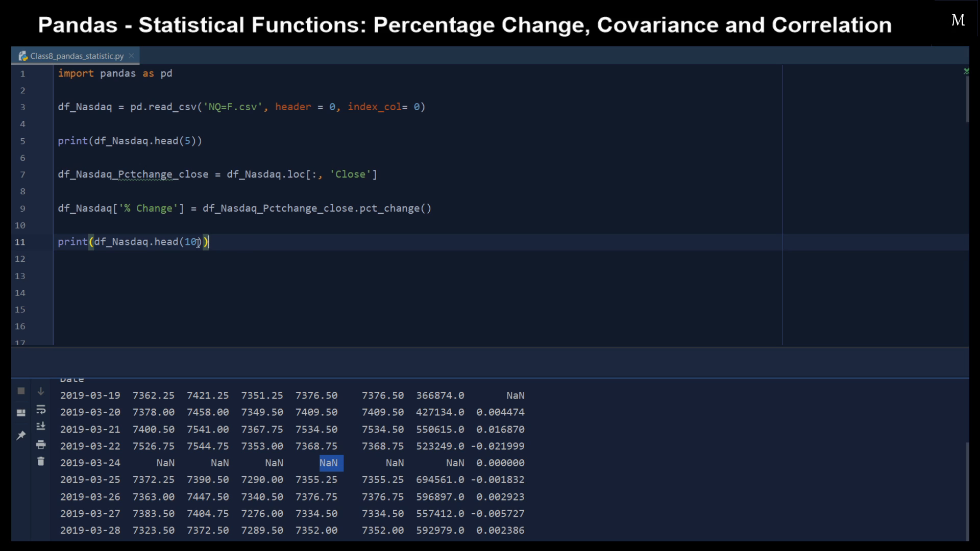
Delete the ten-row print line from the script.
key("ctrl+shift+k")
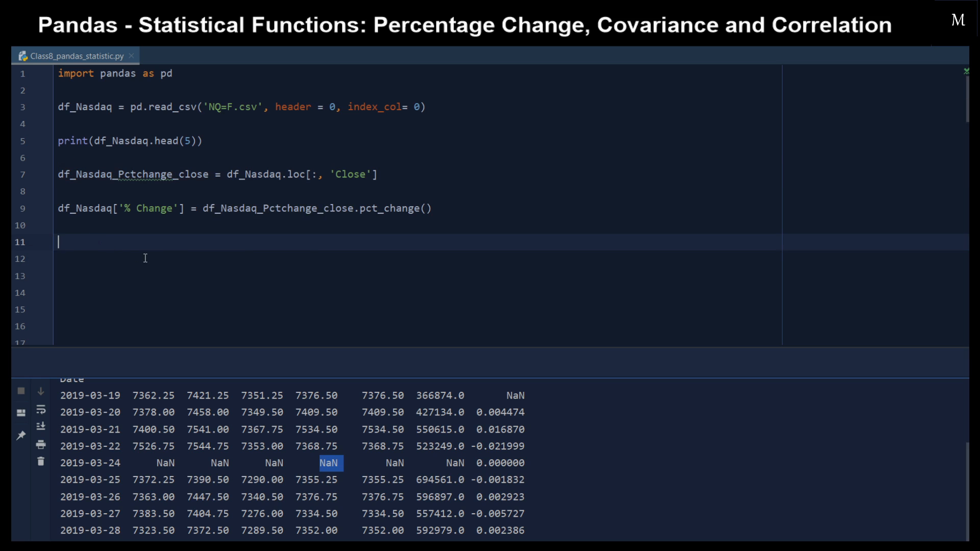
Add df_Nasdaq_Pctchange_open = df_Nasdaq.loc[:, 'Open'] by adapting the Close line.
type("df_Nasdaq_Pctchange_close = df_Nasdaq.loc[:, 'Close']")
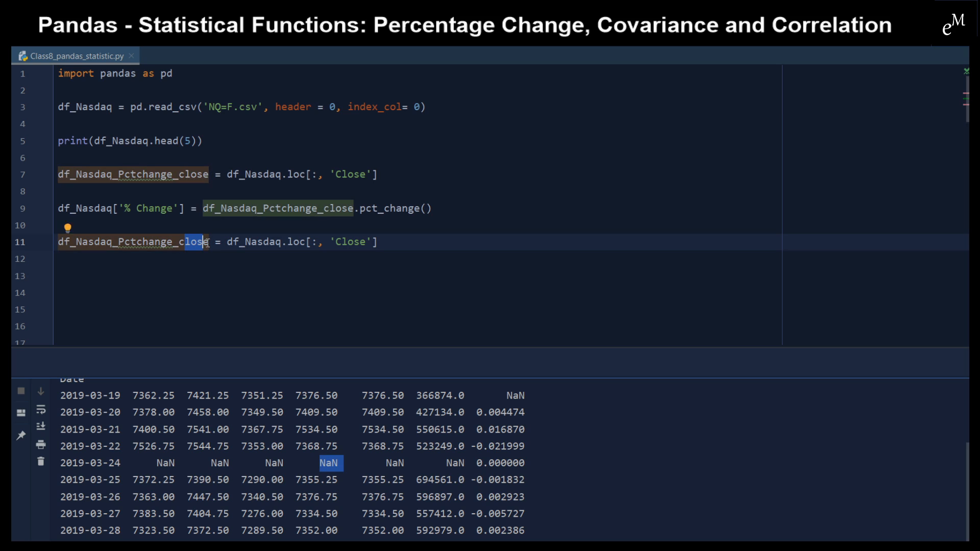
double_click(191, 242)
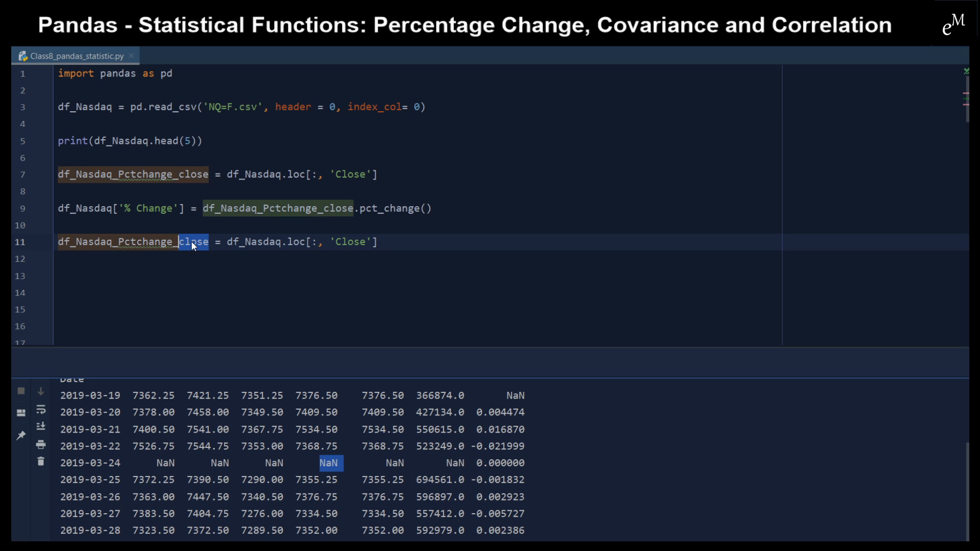
type("open")
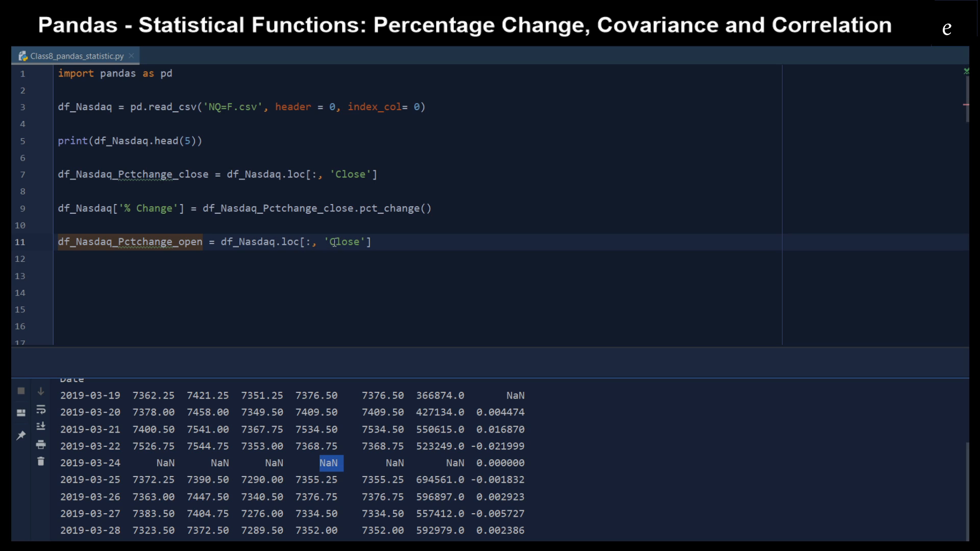
double_click(344, 242)
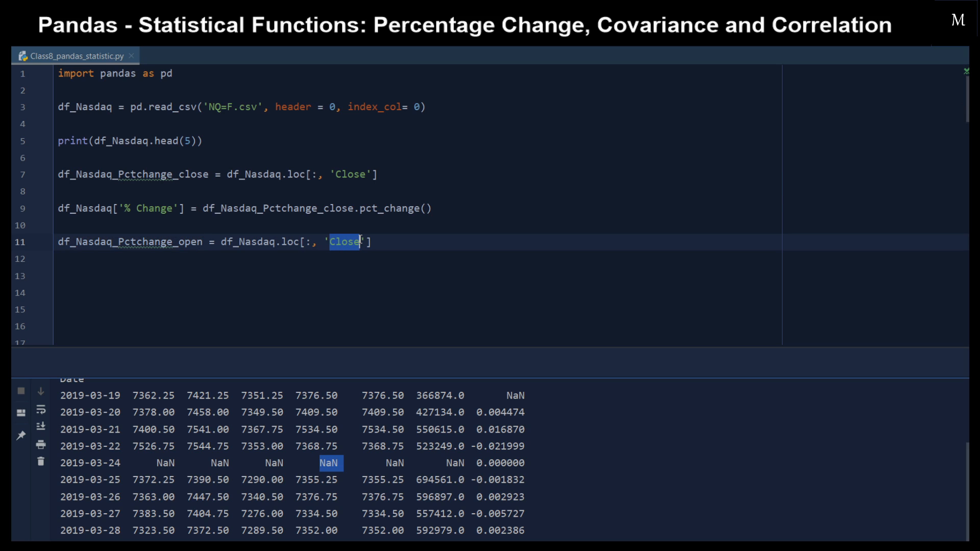
type("O")
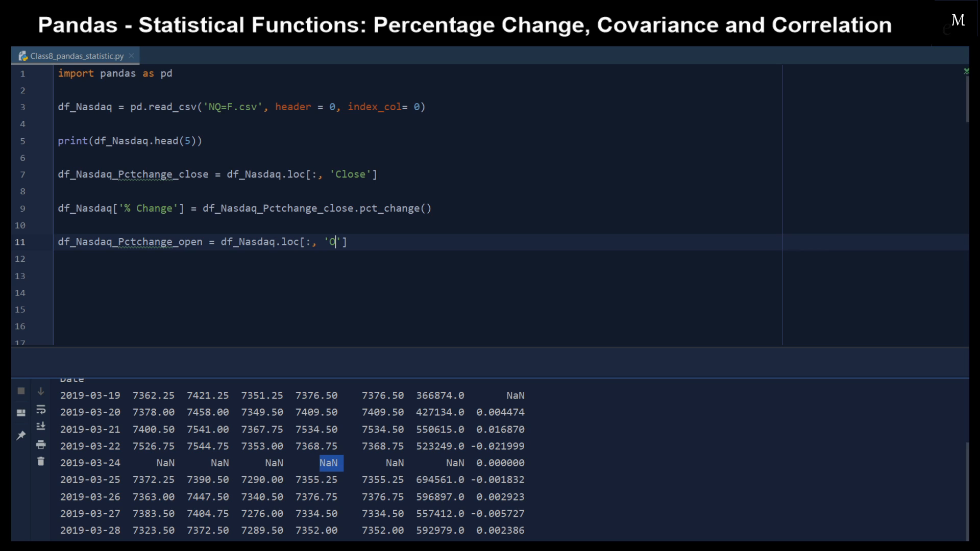
type("pen")
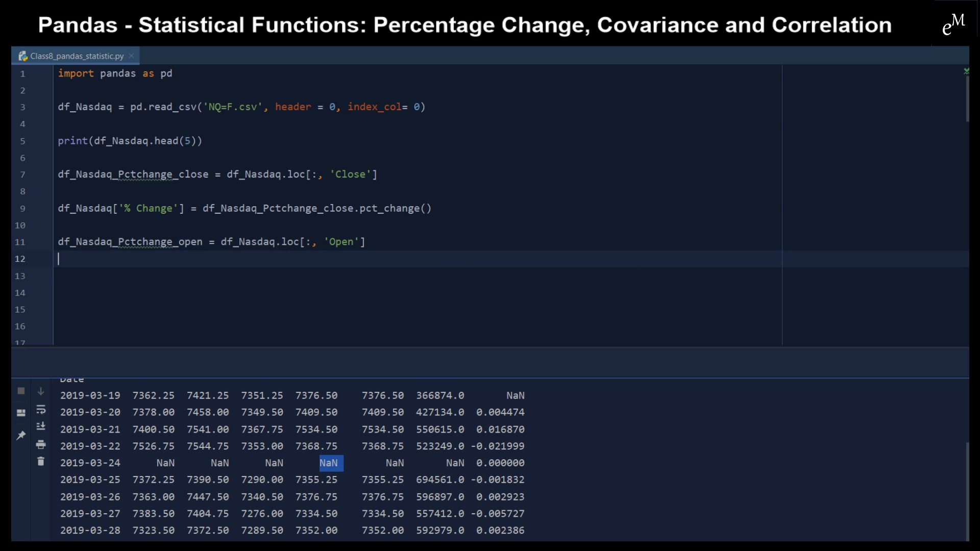
Add print(df_Nasdaq_Pctchange_open.cov(df_Nasdaq_Pctchange_close)) on the next line.
double_click(163, 242)
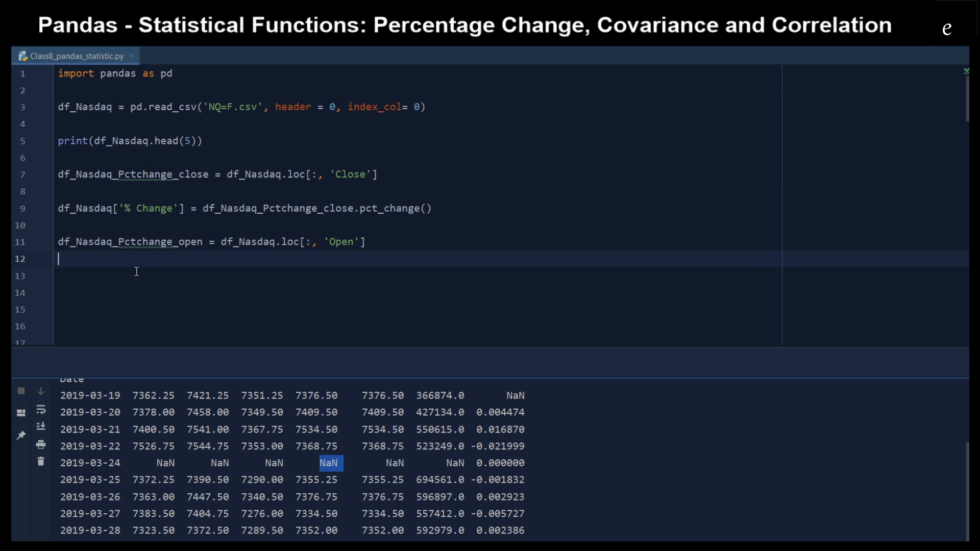
type("df_Nasdaq_Pctchange_open/")
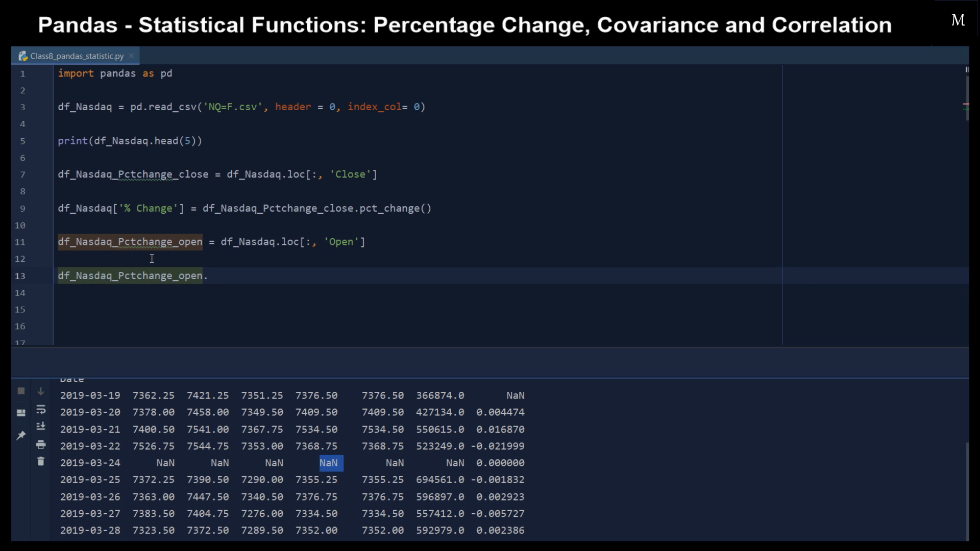
type("cov")
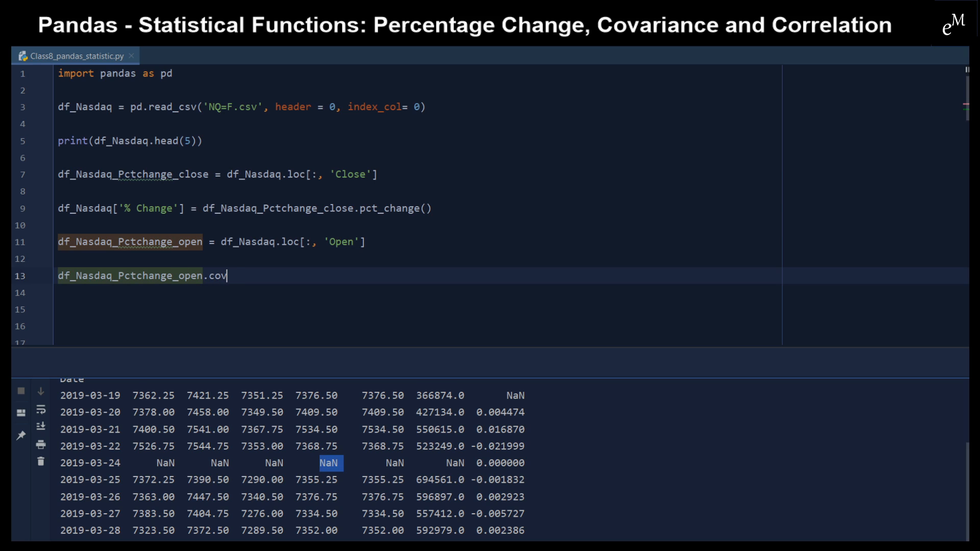
type("()")
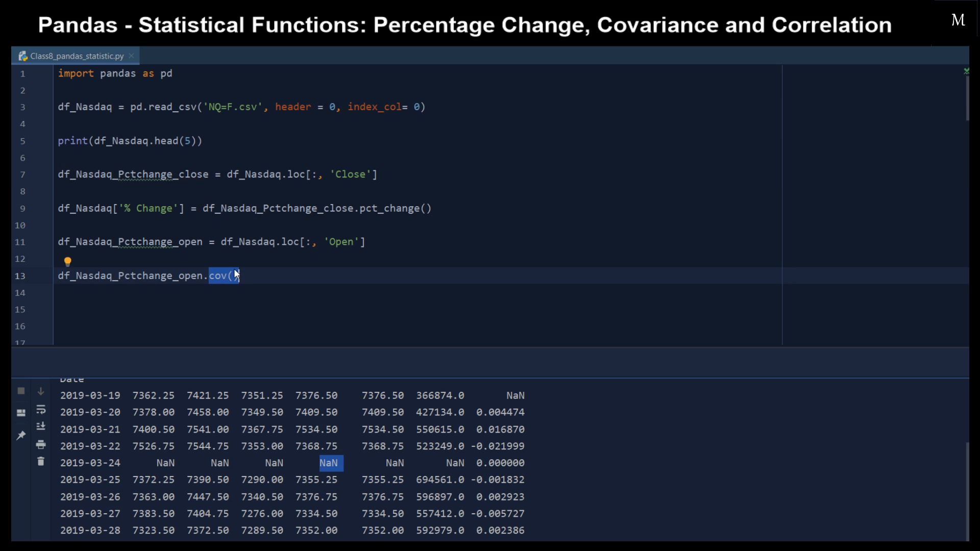
type("df_Nasdaq_Pctchange_close")
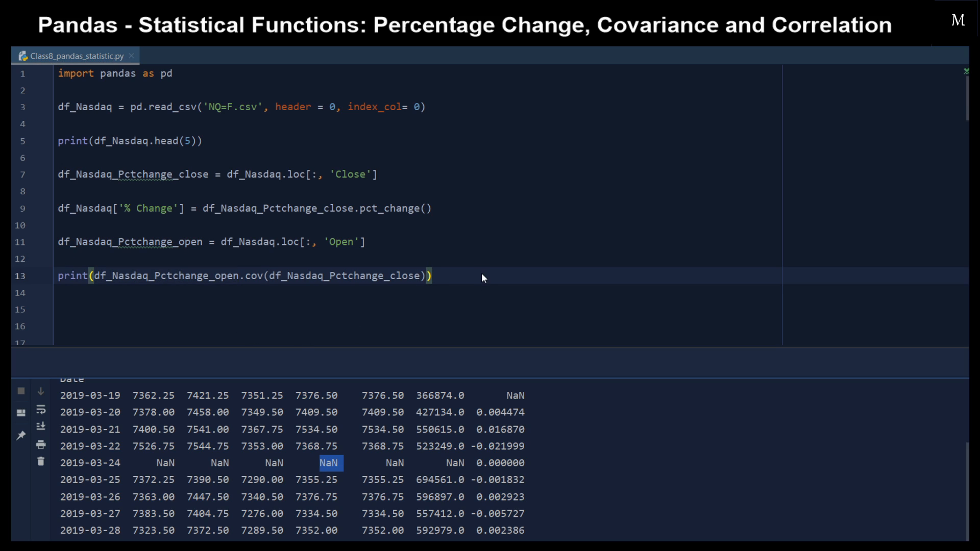
Run the script so the console shows the Open/Close covariance 387630.4477555566.
left_click(39, 427)
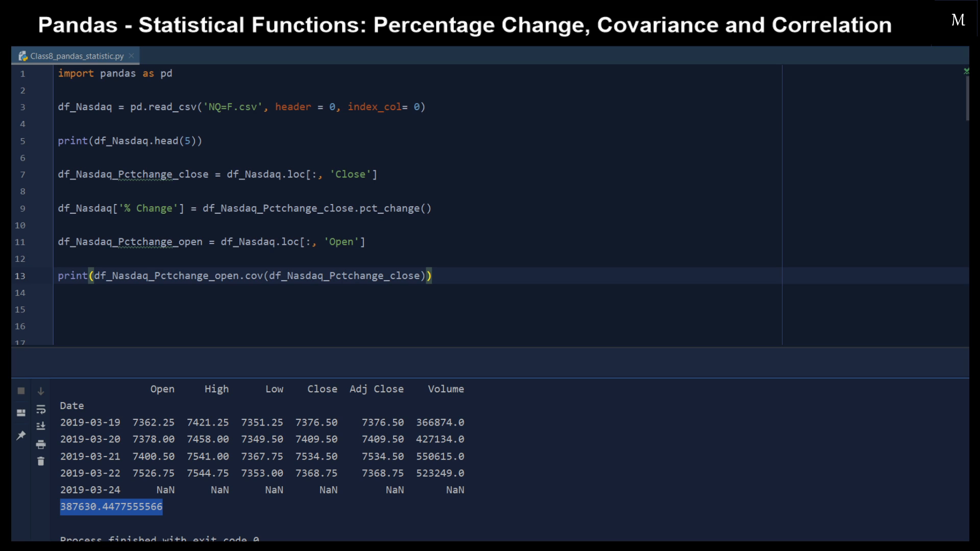
Replace cov with corr and rerun, printing an Open/Close correlation of 0.9913411214569682.
double_click(252, 275)
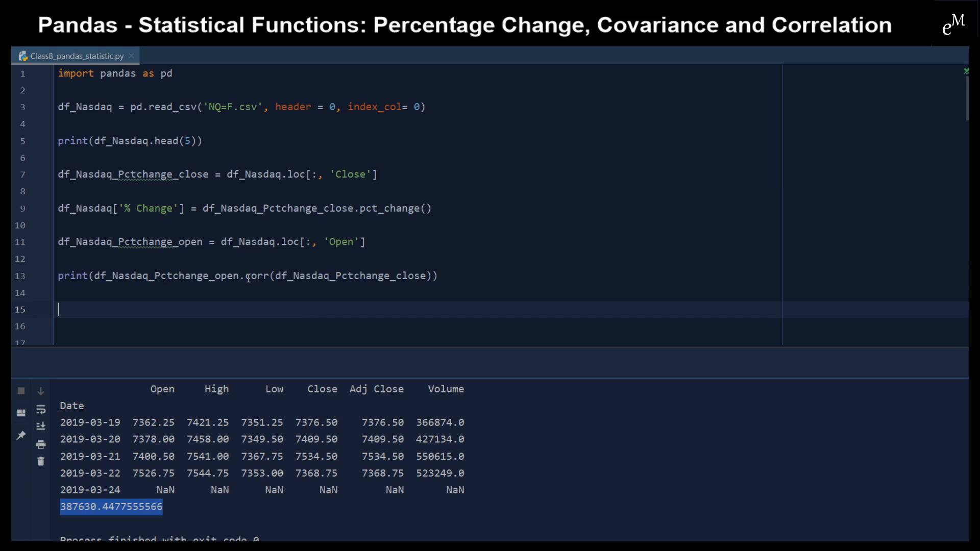
left_click(439, 275)
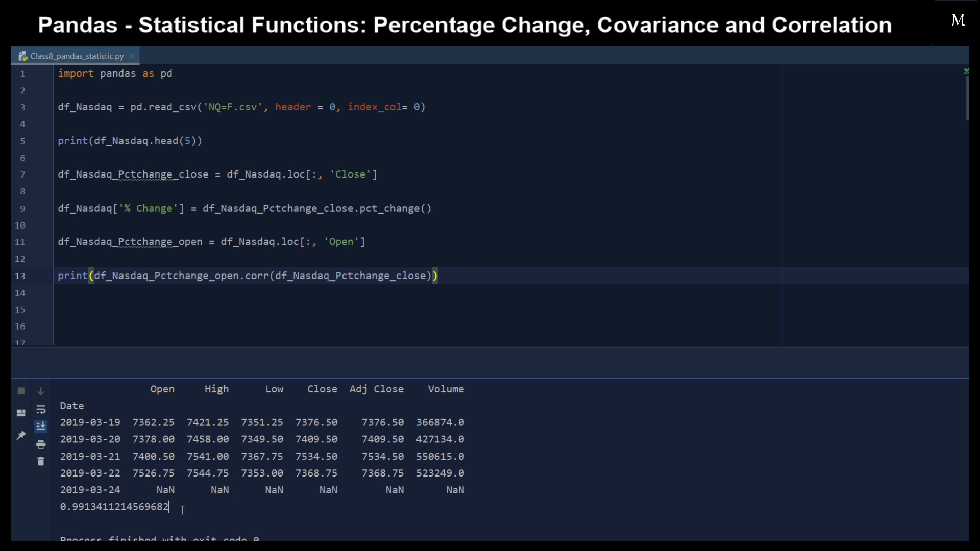
double_click(114, 507)
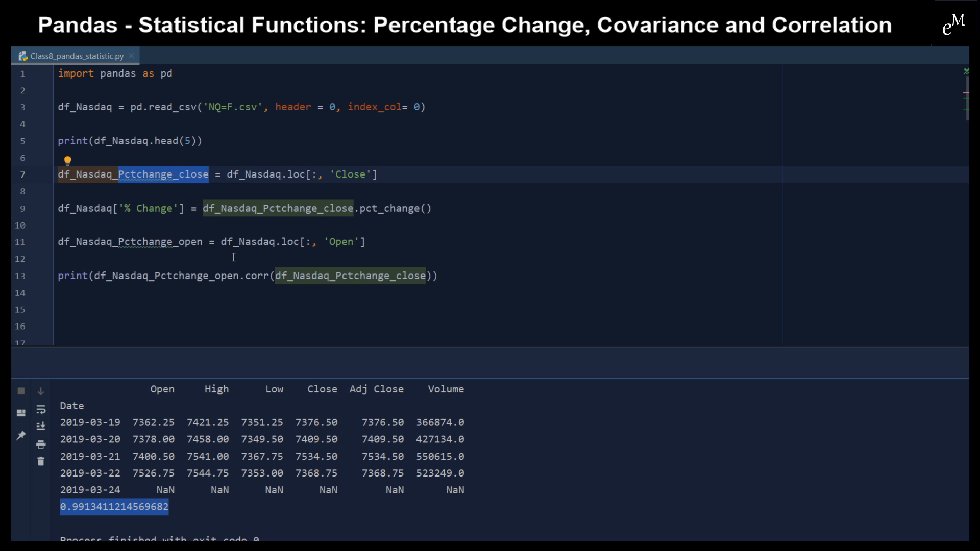
Rename line 7's variable to df_Nasdaq_subset selecting the Open, High, Low and Close columns.
type("subs")
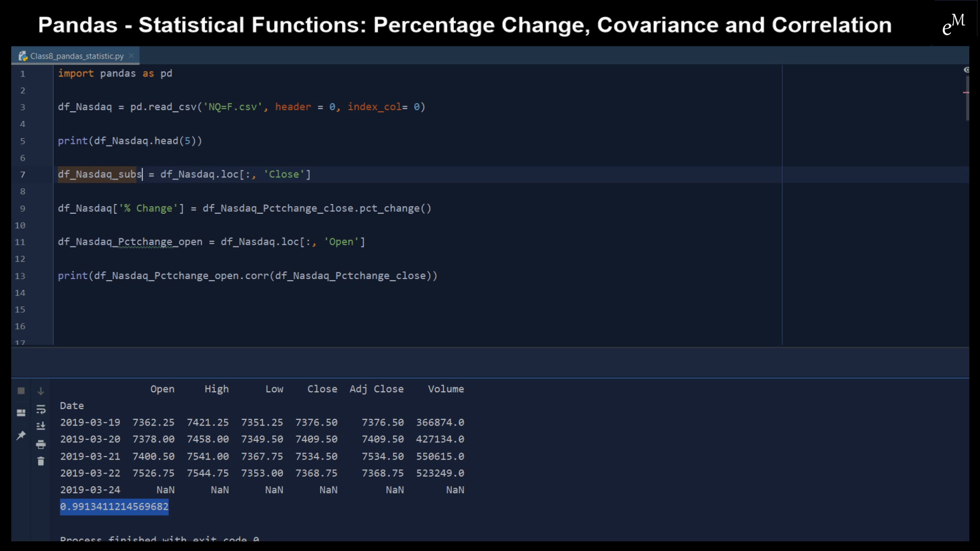
type("et")
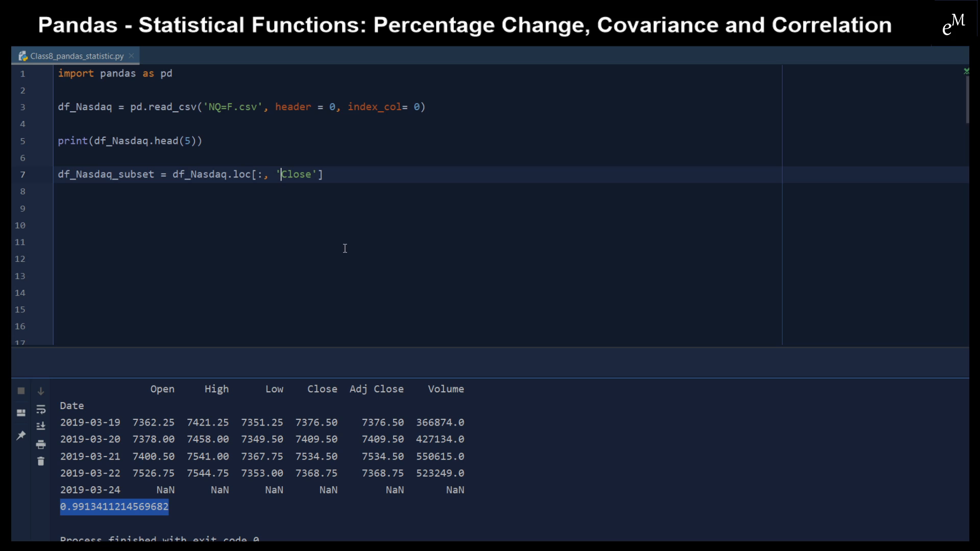
type("[")
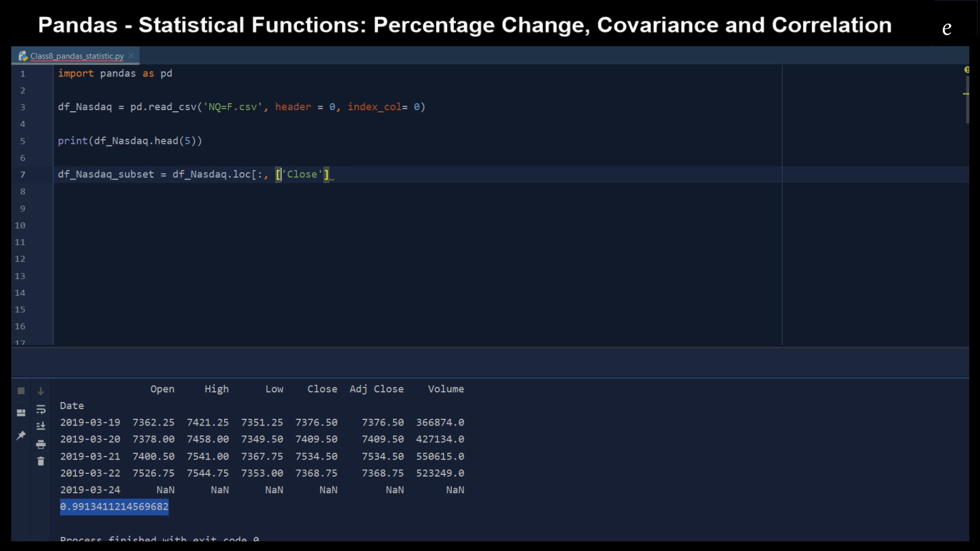
type("Open', [")
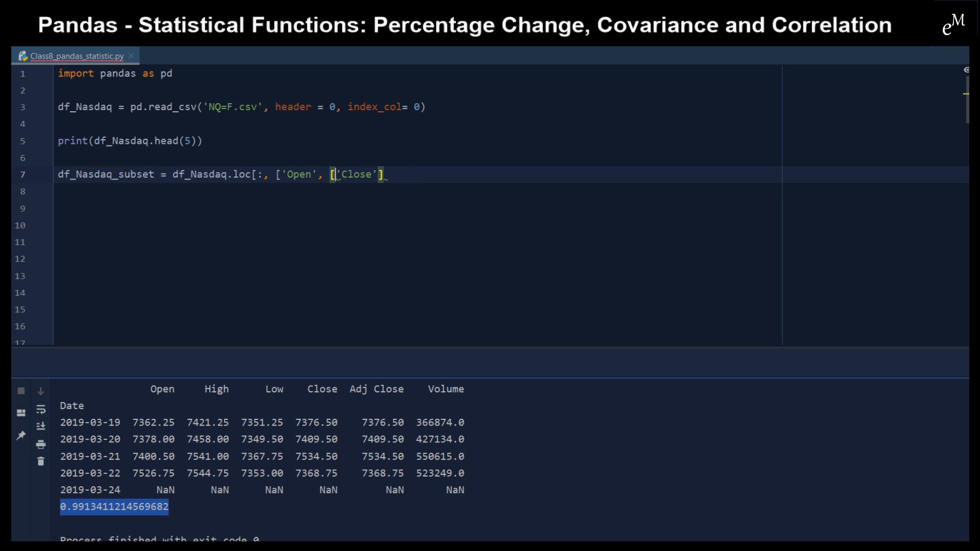
type("High")
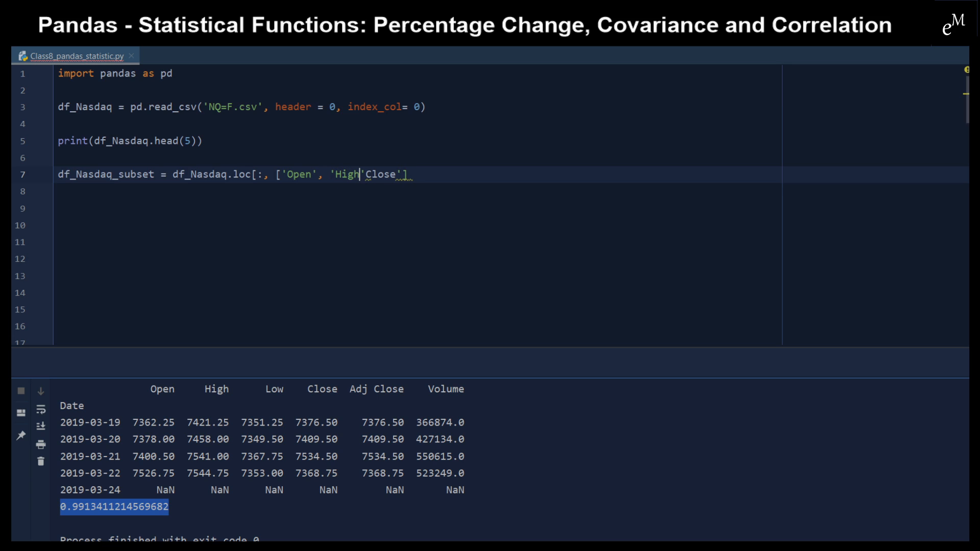
type(", '")
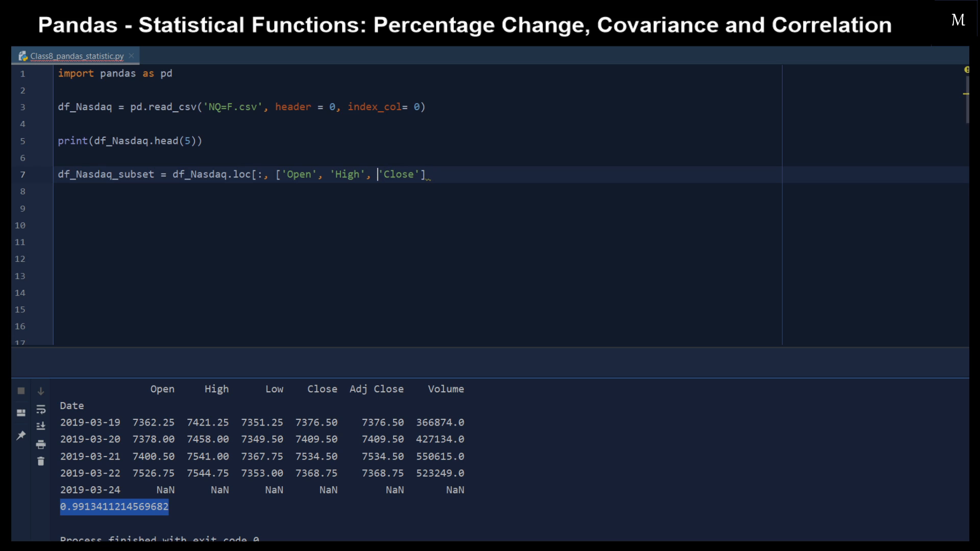
type("Low'")
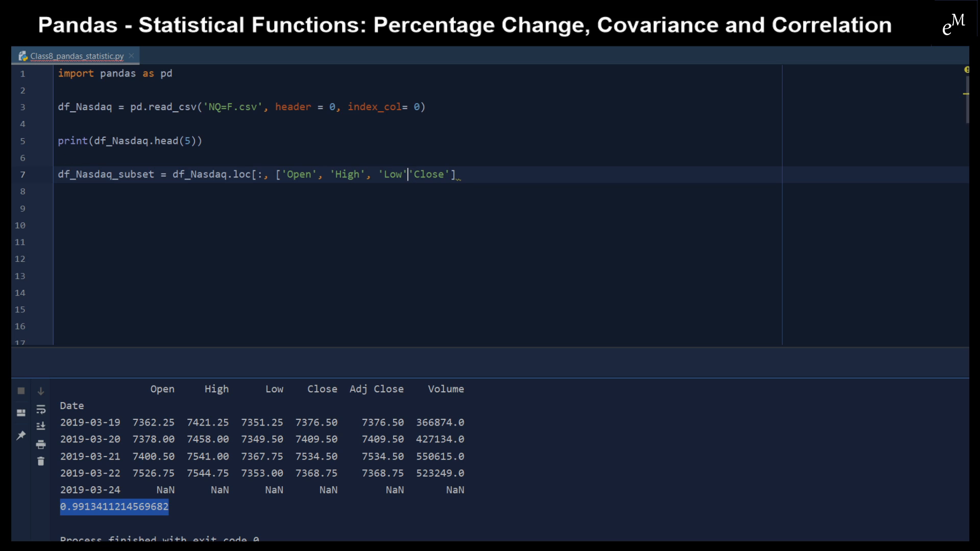
type(",")
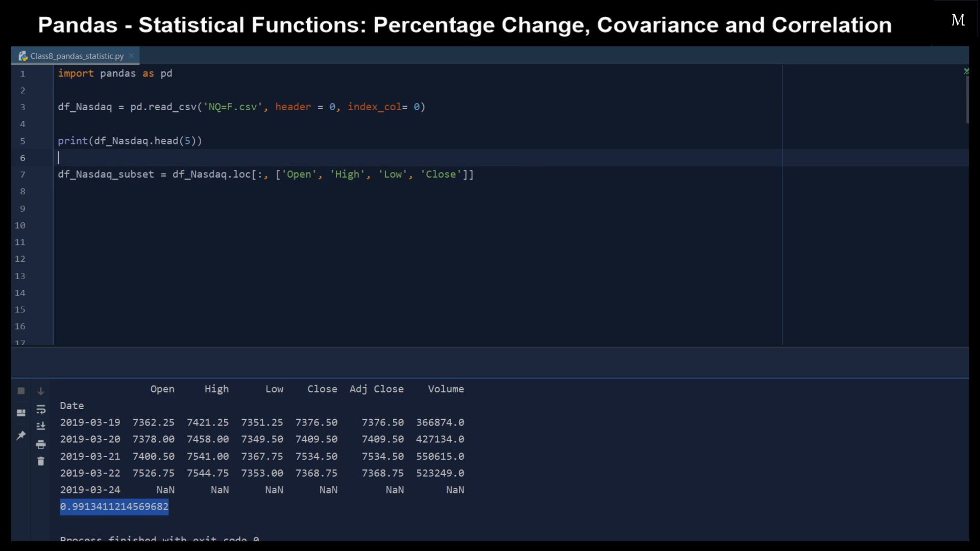
Add print(df_Nasdaq_subset.corr()), run it and highlight the matrix's High, Low and Close rows.
double_click(131, 174)
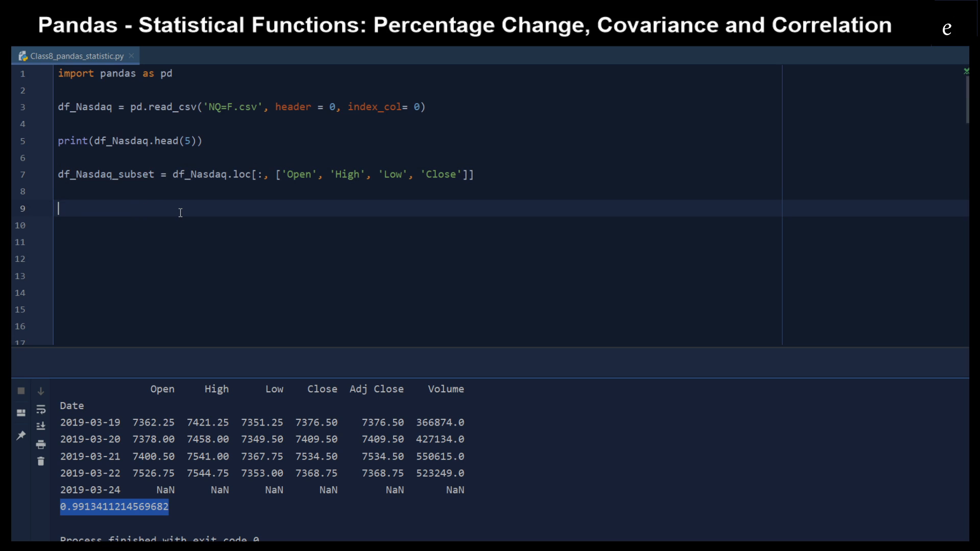
type("df_Nasdaq_subset.corr")
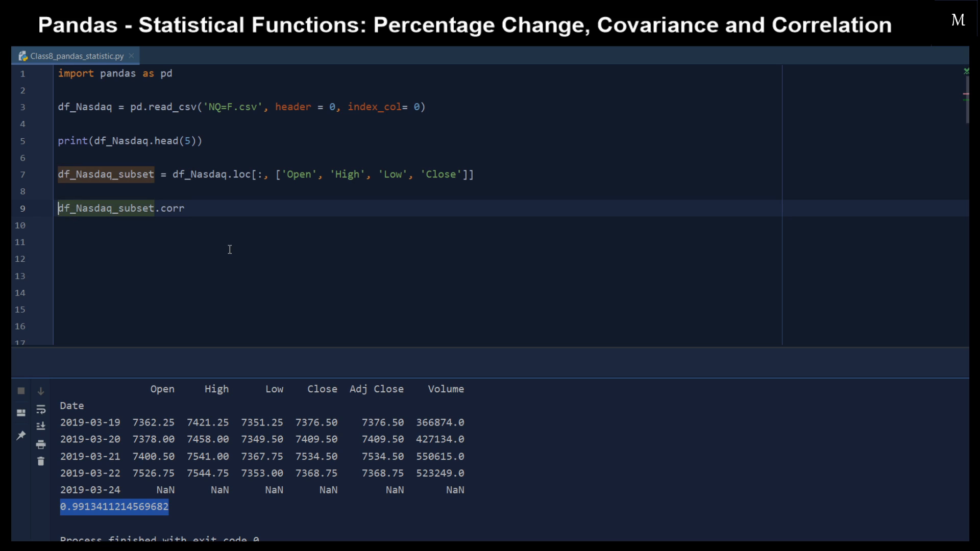
type("print")
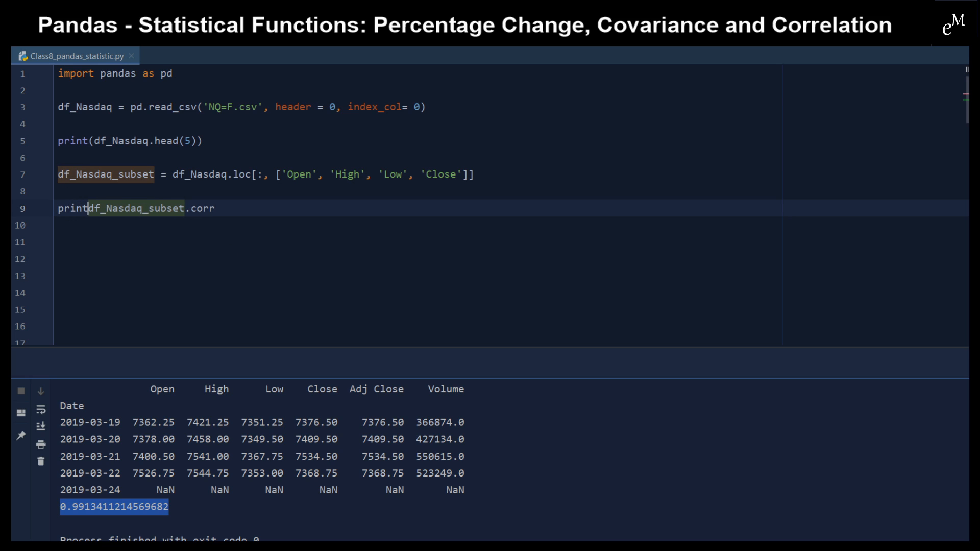
type("(")
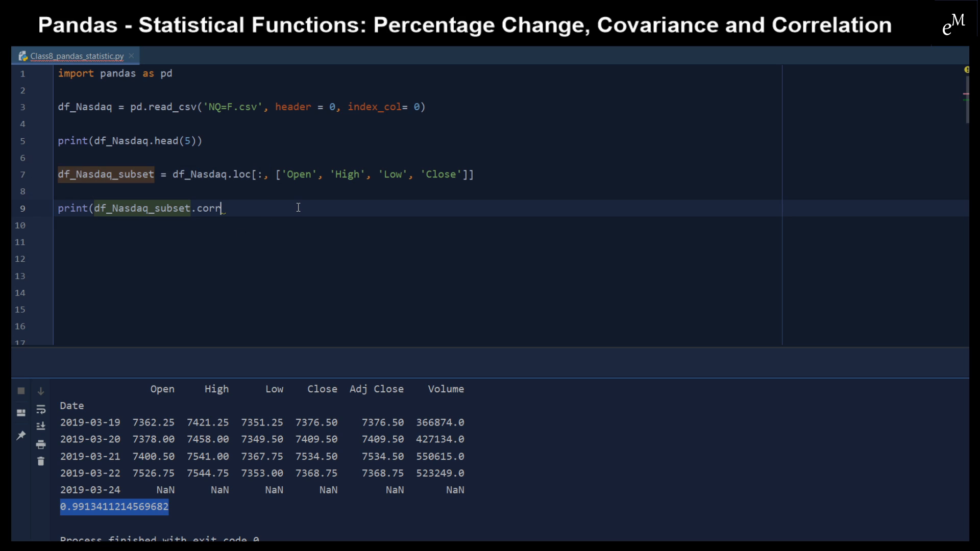
type("()")
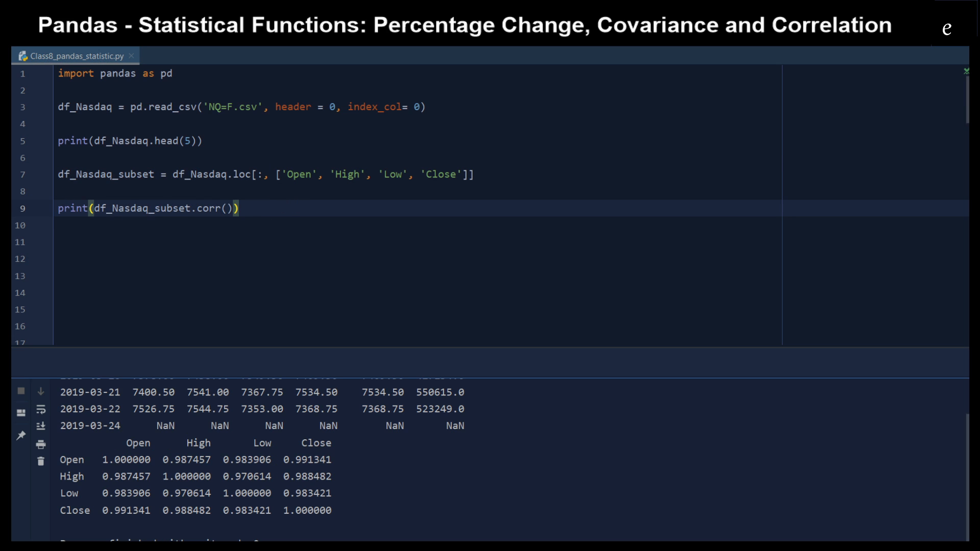
left_click_drag(94, 477, 331, 511)
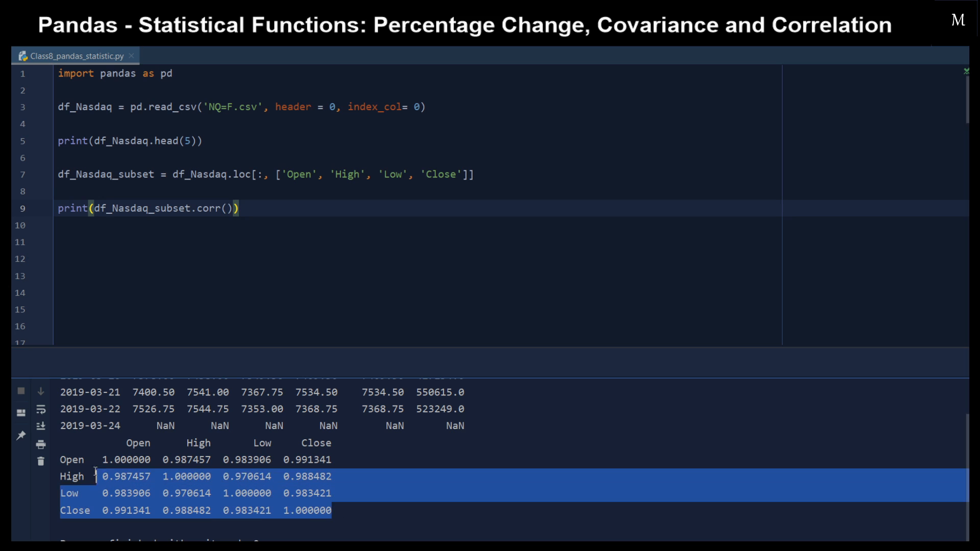